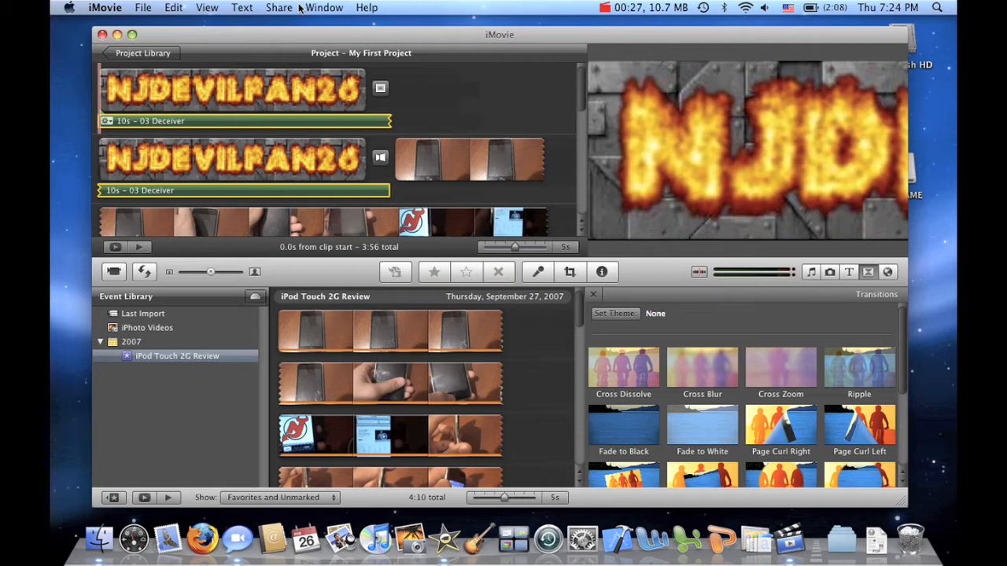
mouse_move(286, 9)
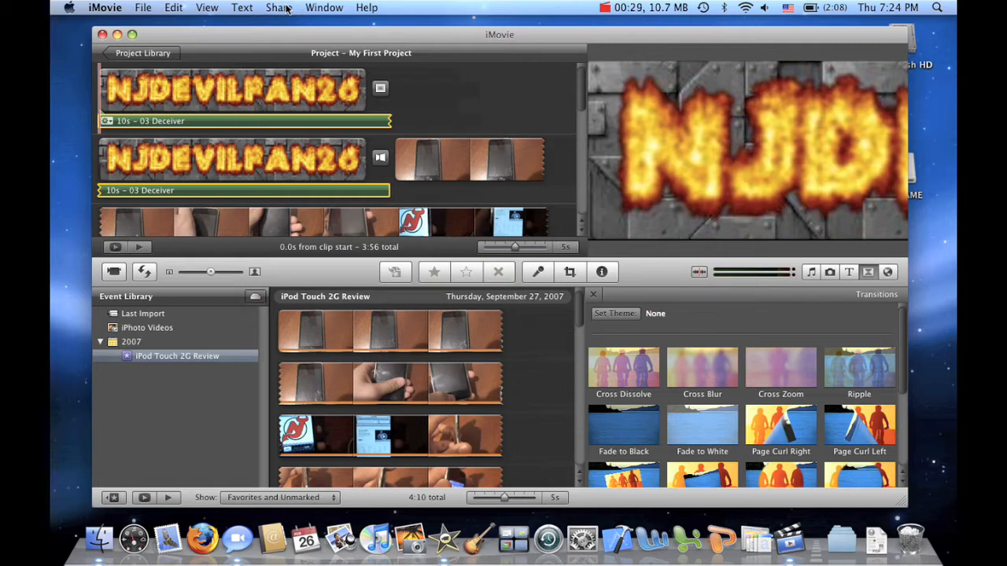
Try the Share > YouTube publishing form (Medium size, not personal) and cancel it.
click(277, 6)
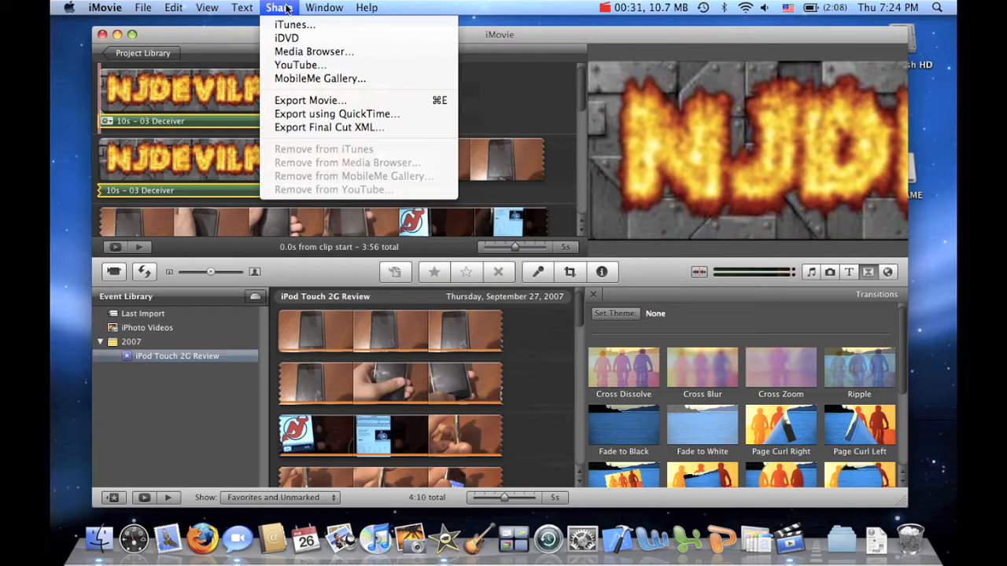
mouse_move(289, 30)
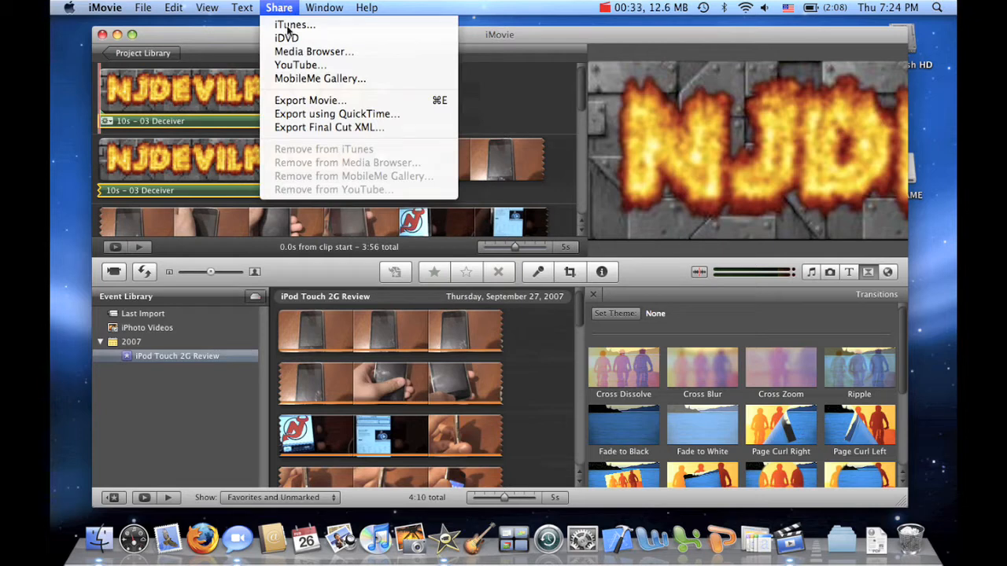
mouse_move(300, 66)
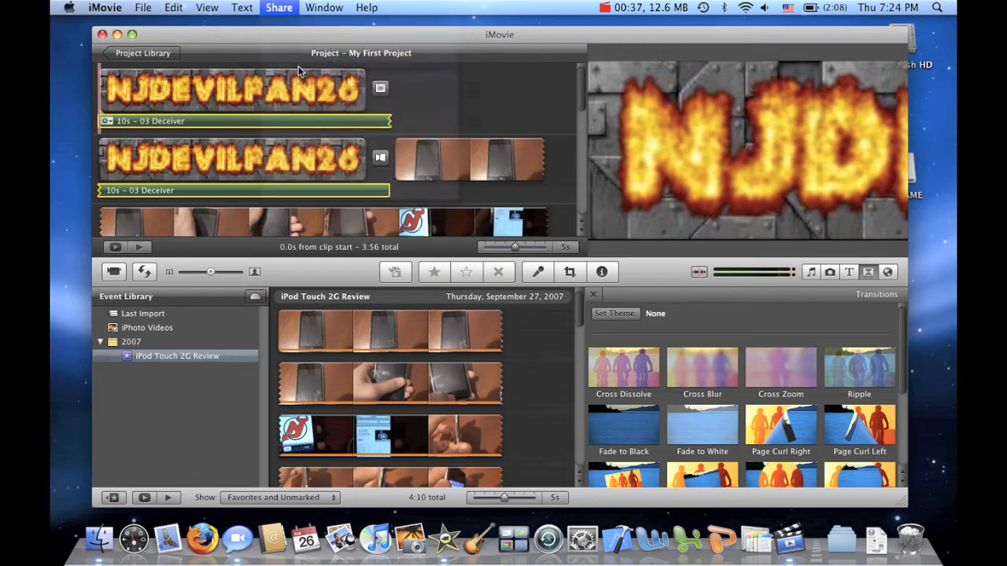
click(280, 6)
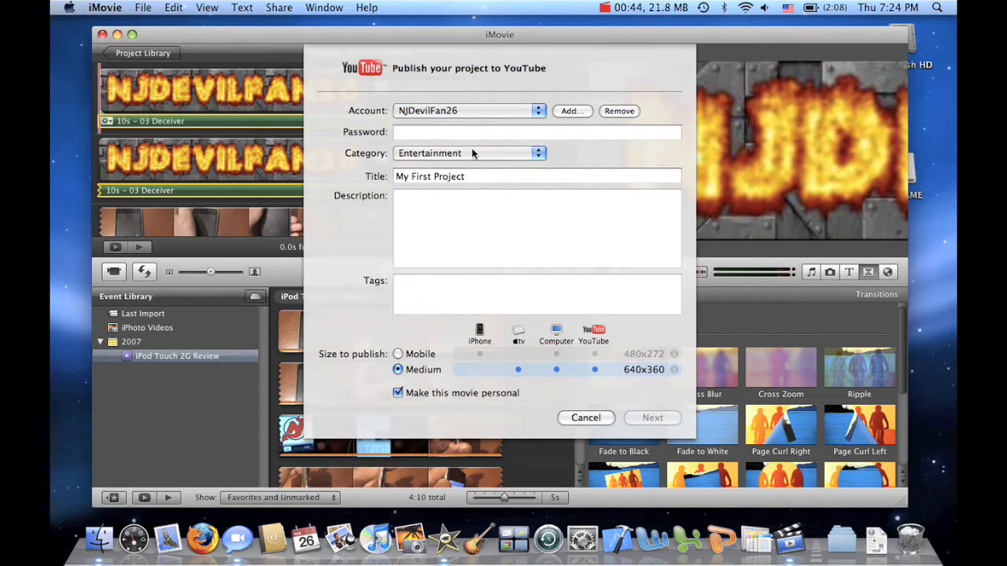
click(538, 132)
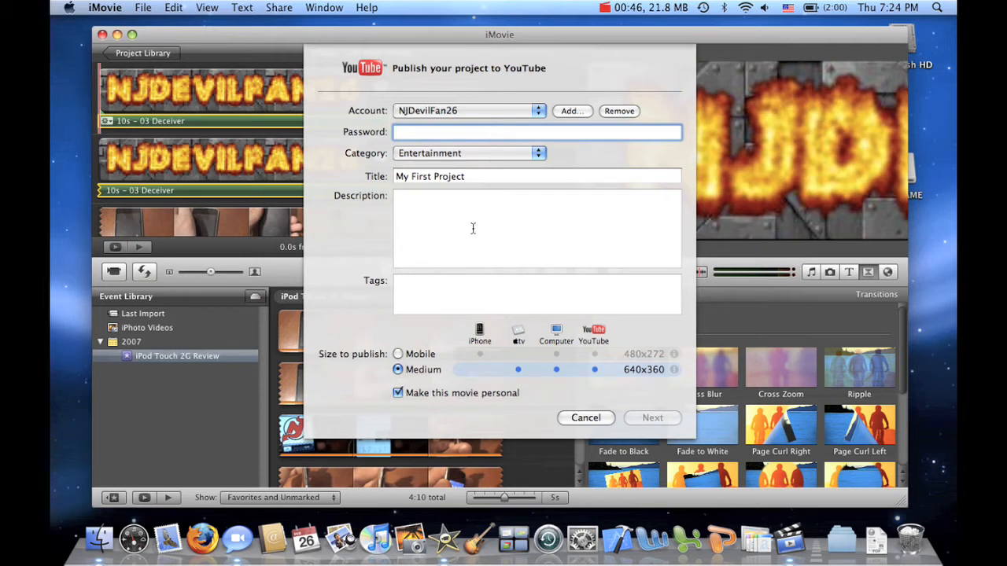
mouse_move(437, 349)
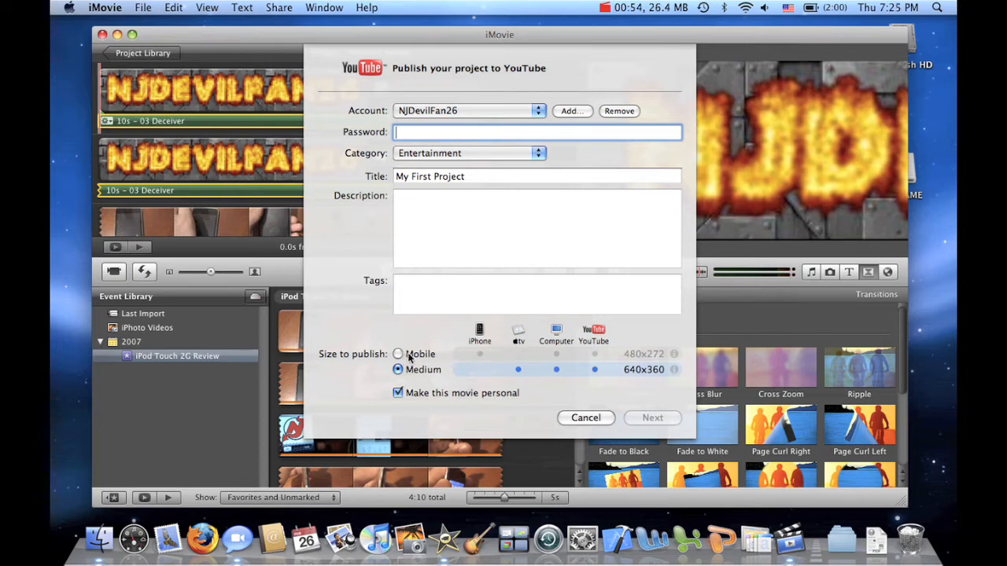
click(398, 354)
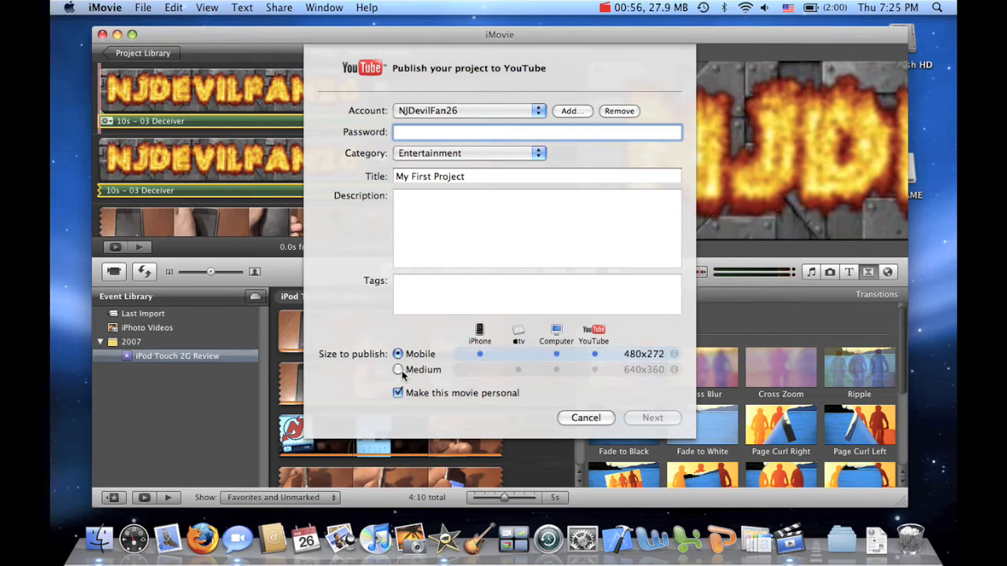
click(398, 369)
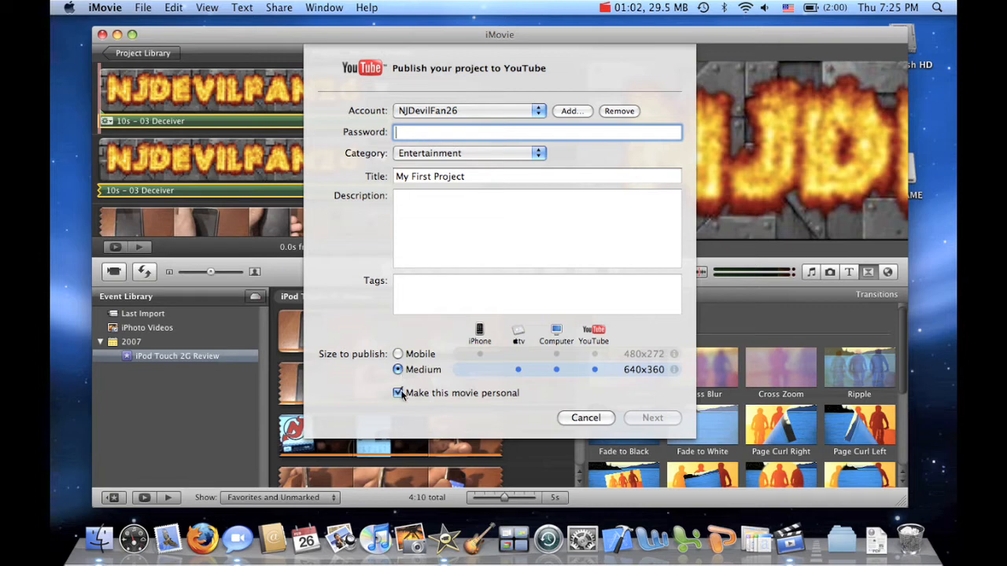
click(398, 393)
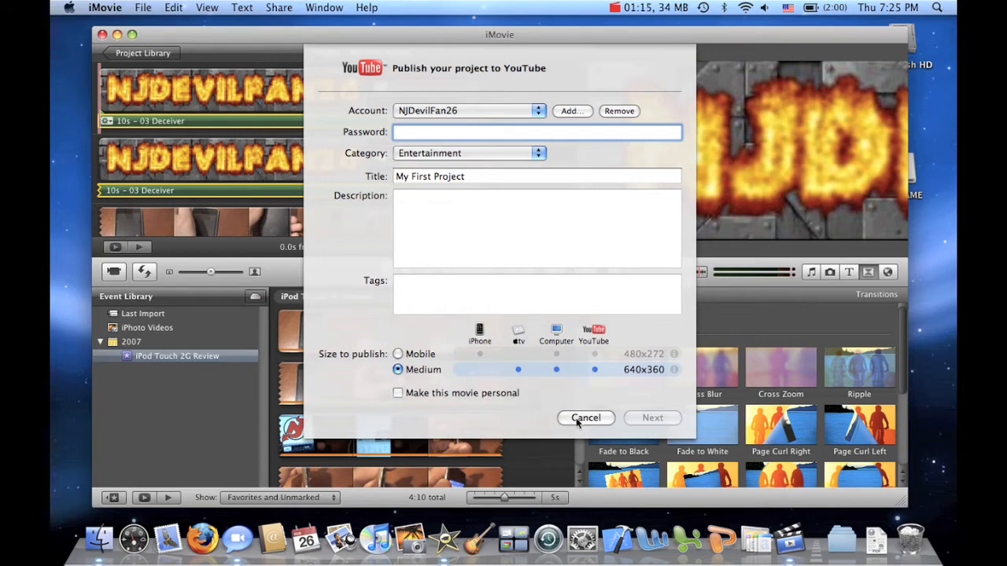
click(585, 419)
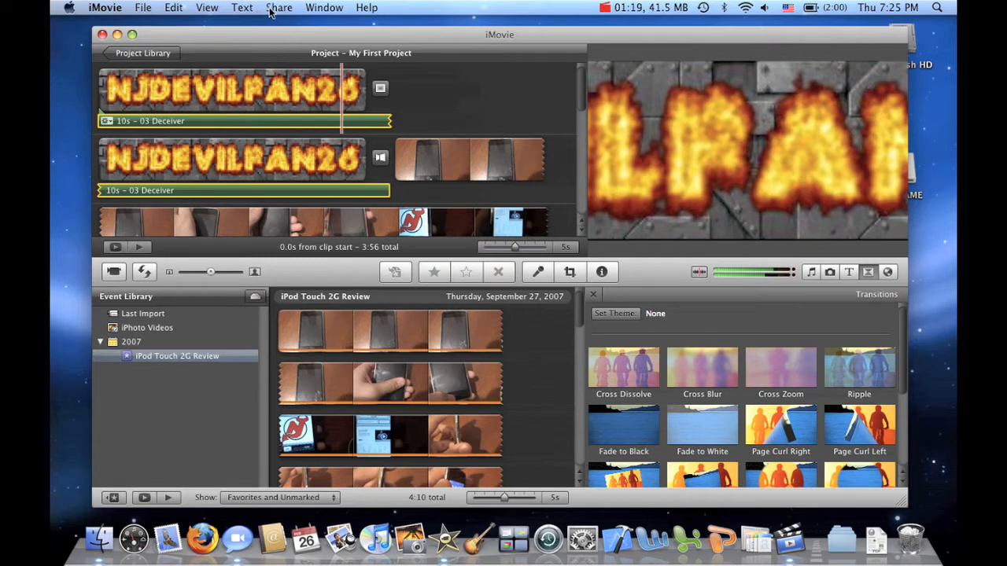
Start Export using QuickTime and name the file 'Review of iPod Touch 2G'.
click(280, 6)
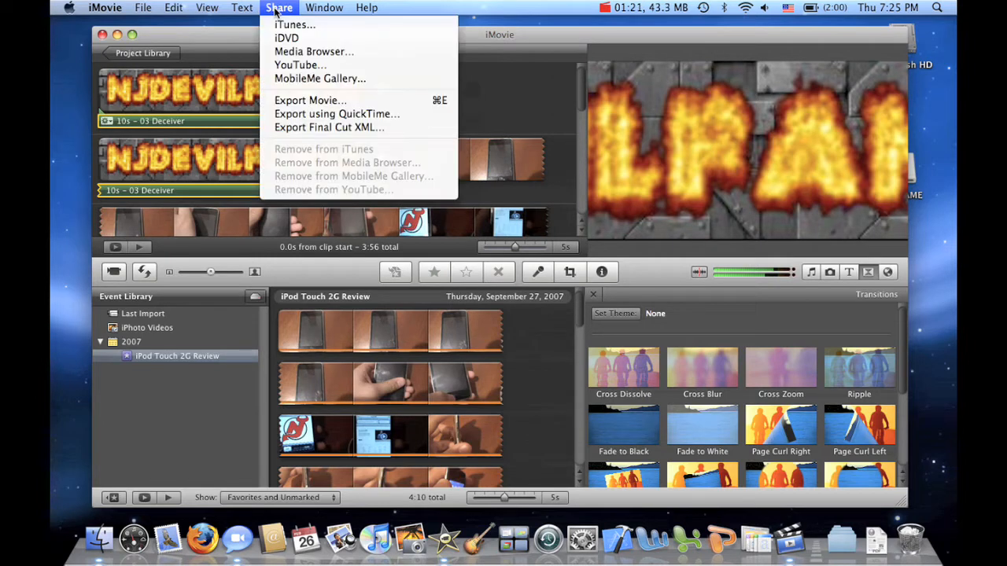
mouse_move(336, 113)
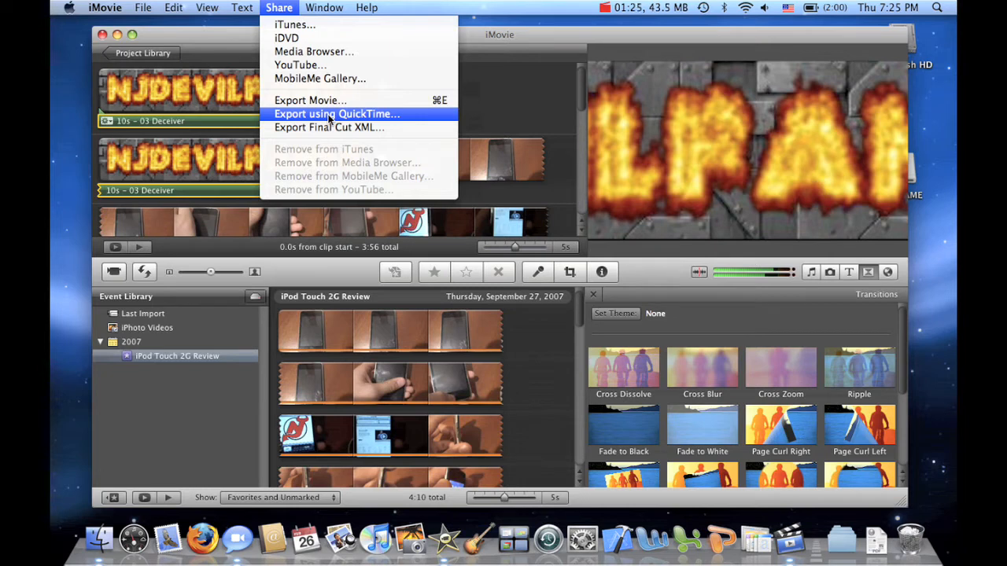
click(337, 113)
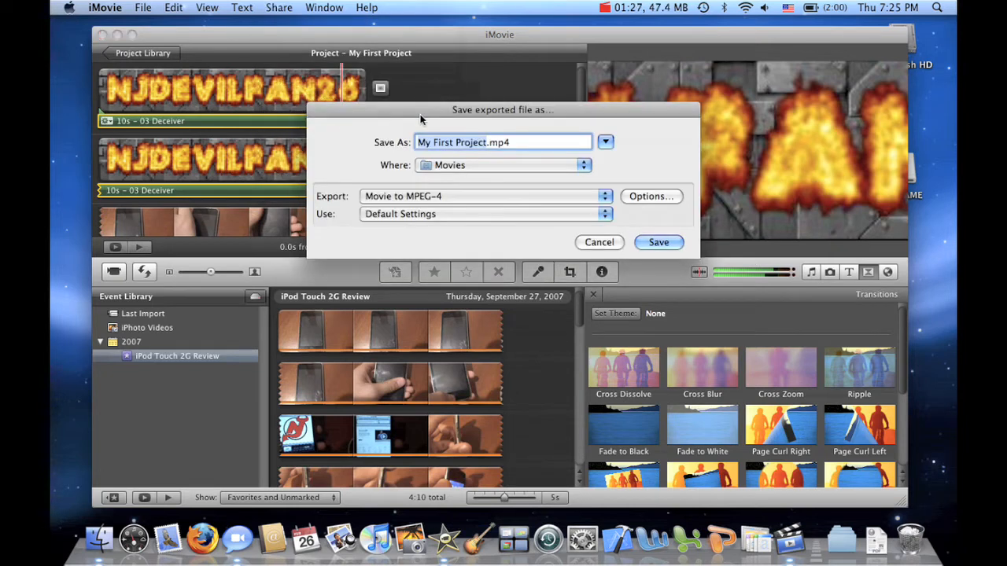
mouse_move(464, 175)
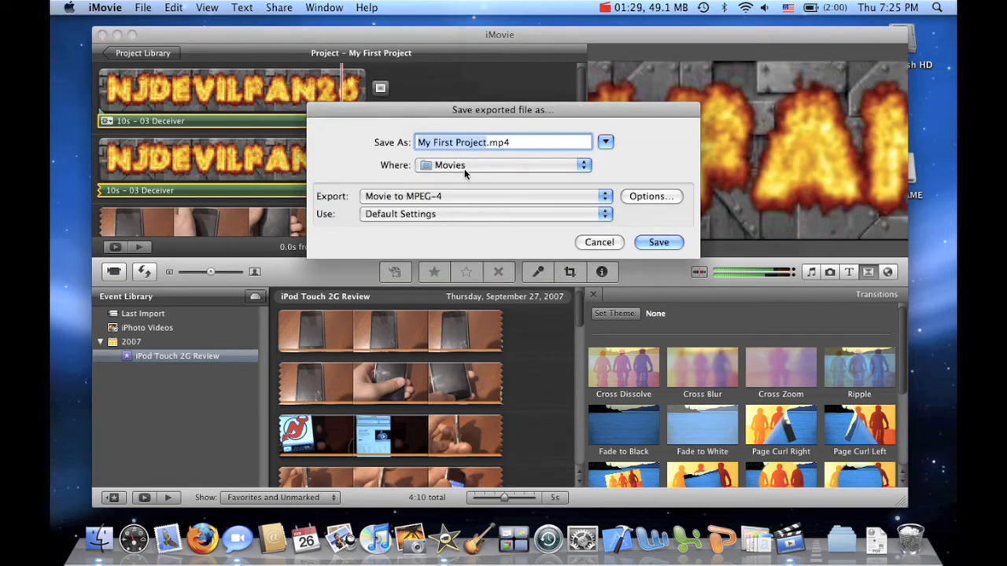
click(484, 142)
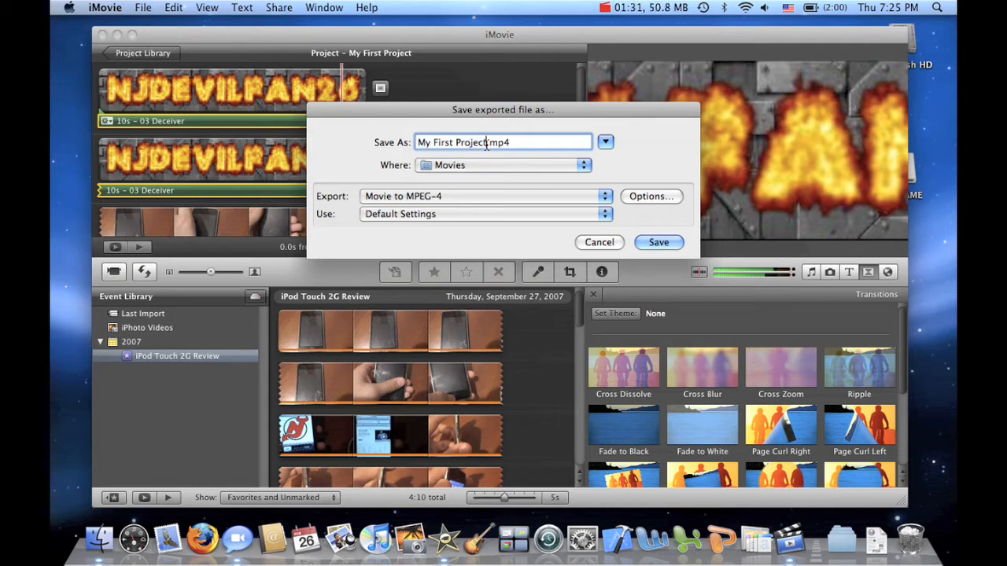
text(R.mp4)
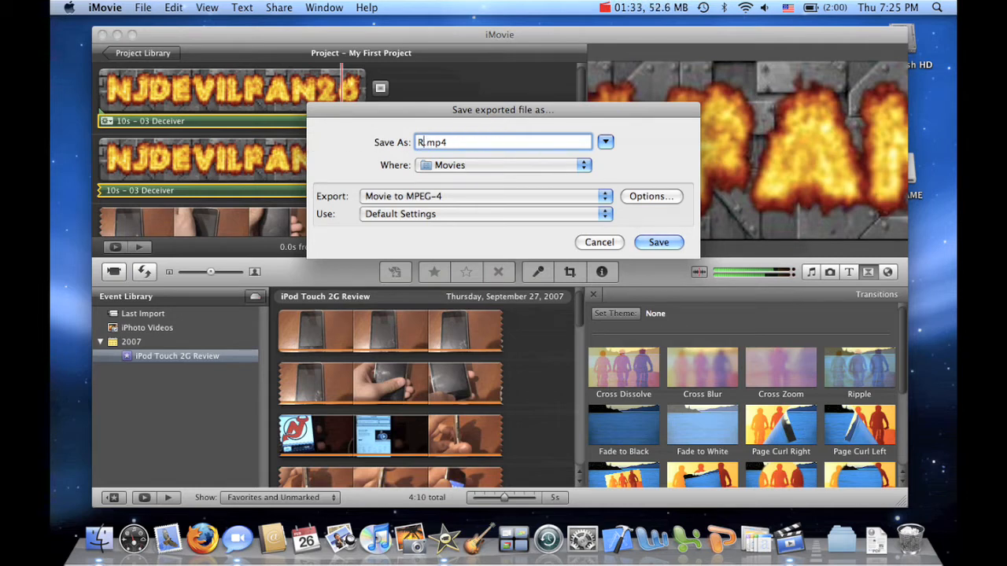
text(eve)
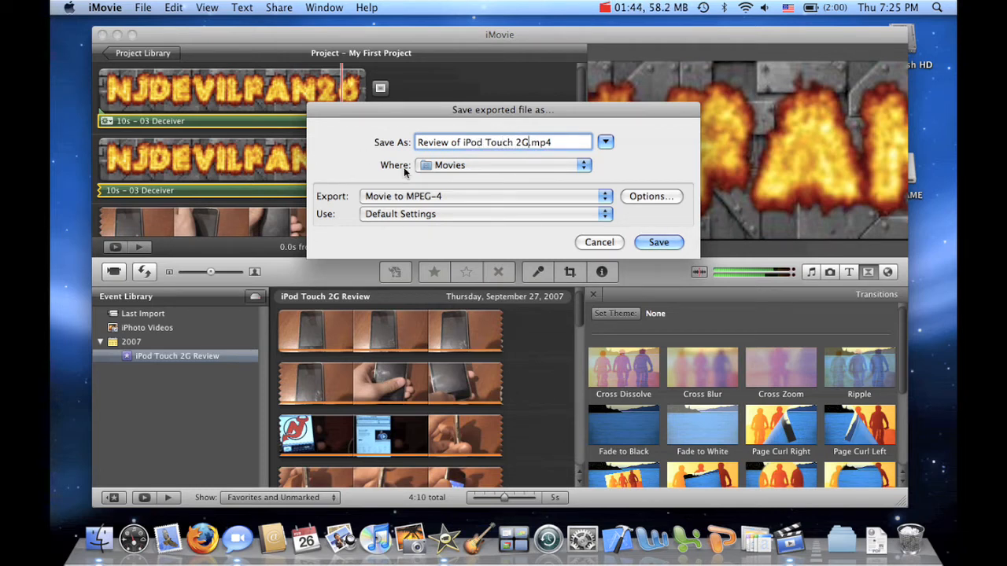
mouse_move(411, 201)
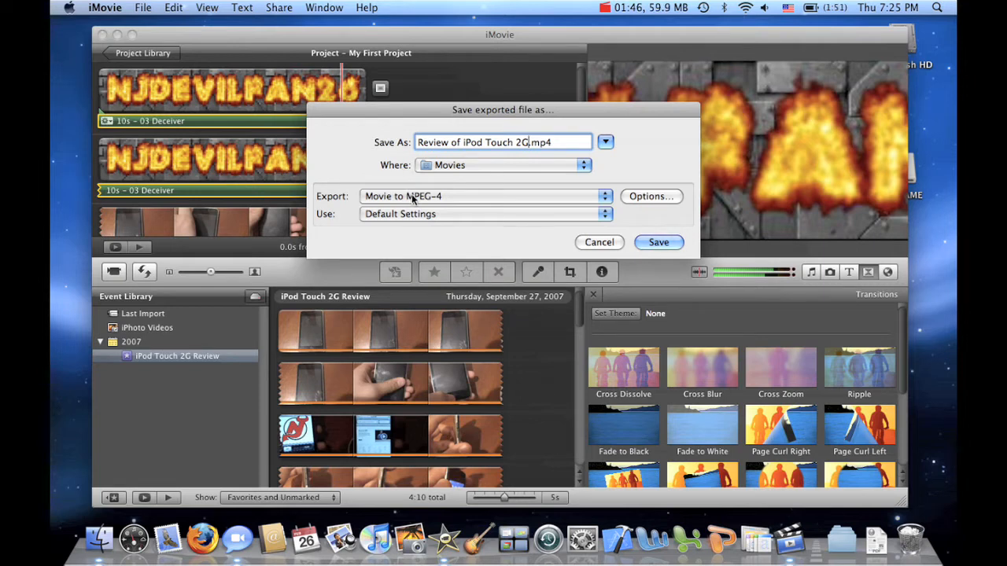
Set the export format to QuickTime Movie.
click(484, 195)
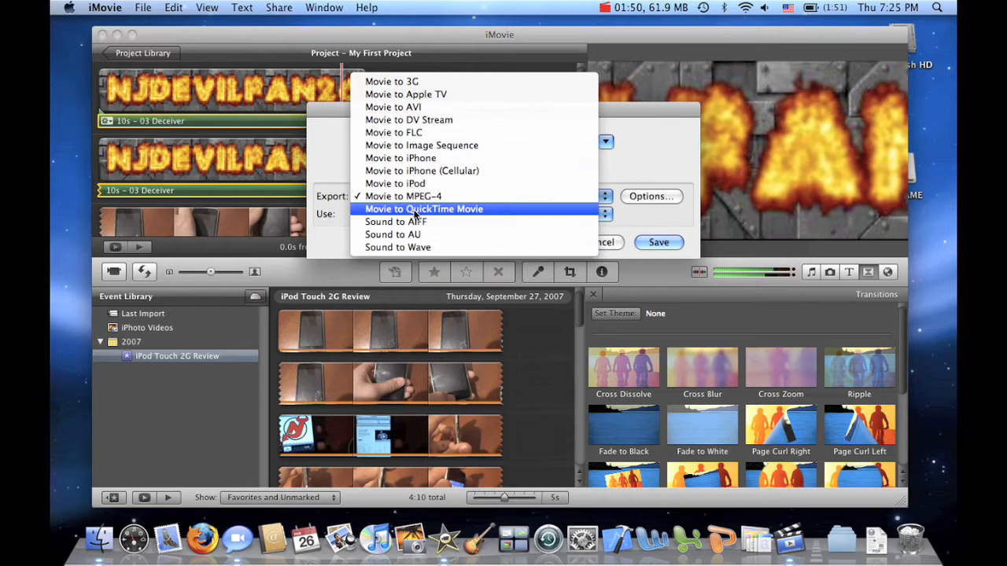
click(423, 195)
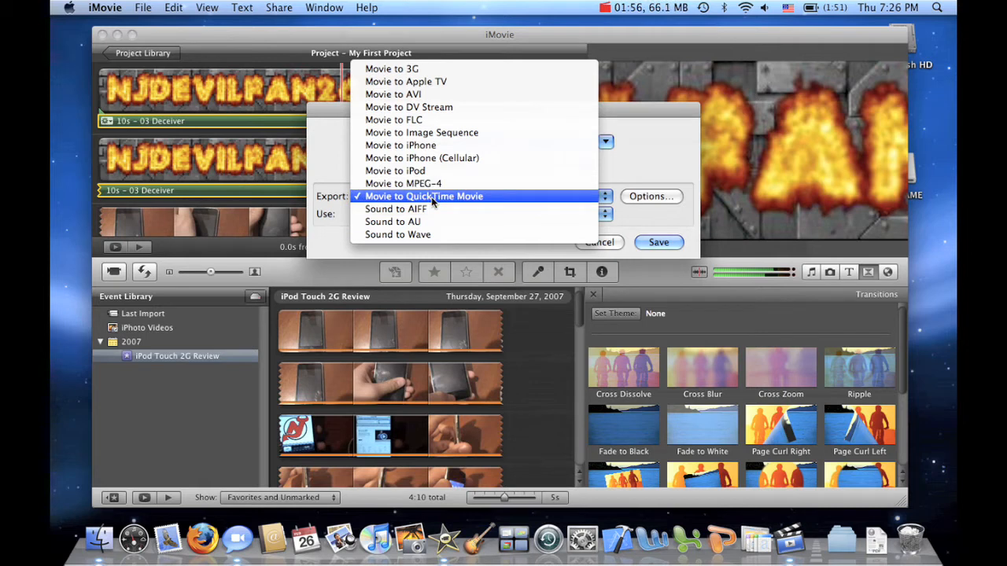
click(423, 195)
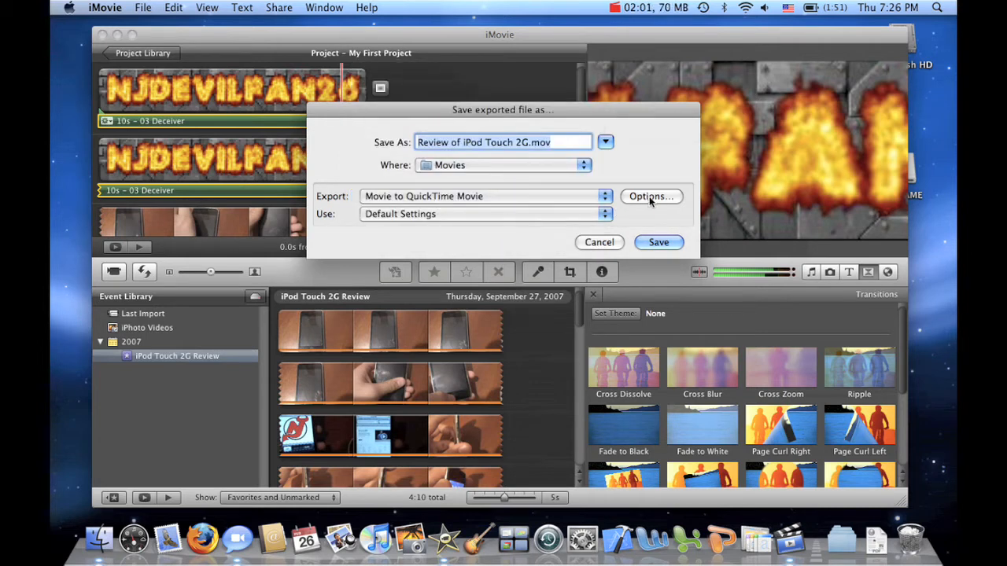
In the QuickTime video settings, keep H.264 as the compression type.
click(651, 195)
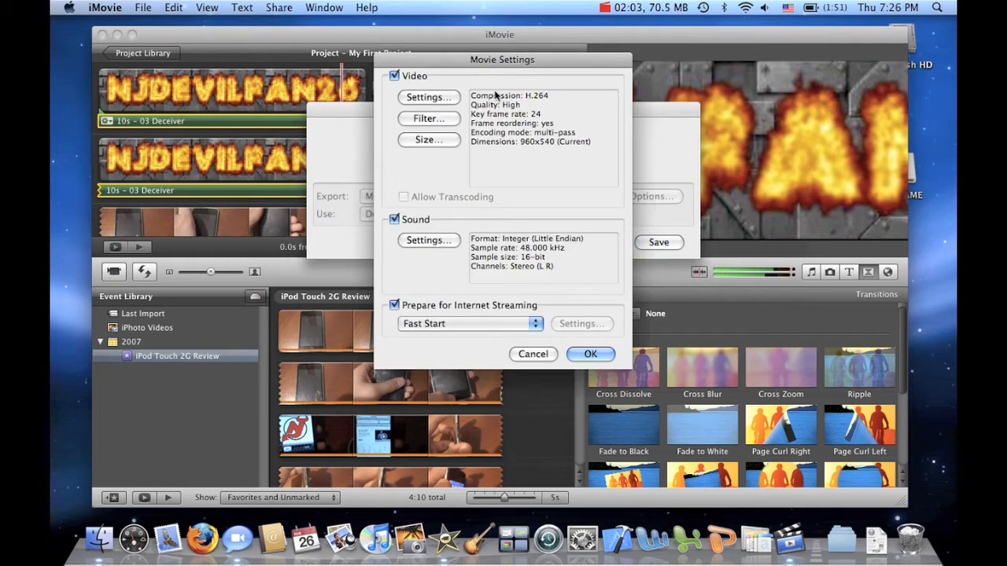
click(428, 97)
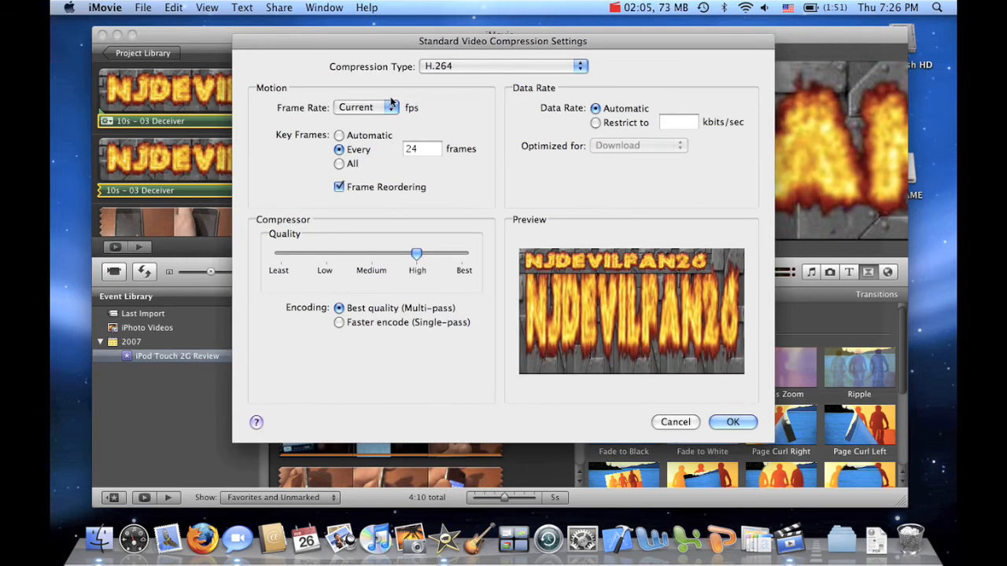
mouse_move(472, 70)
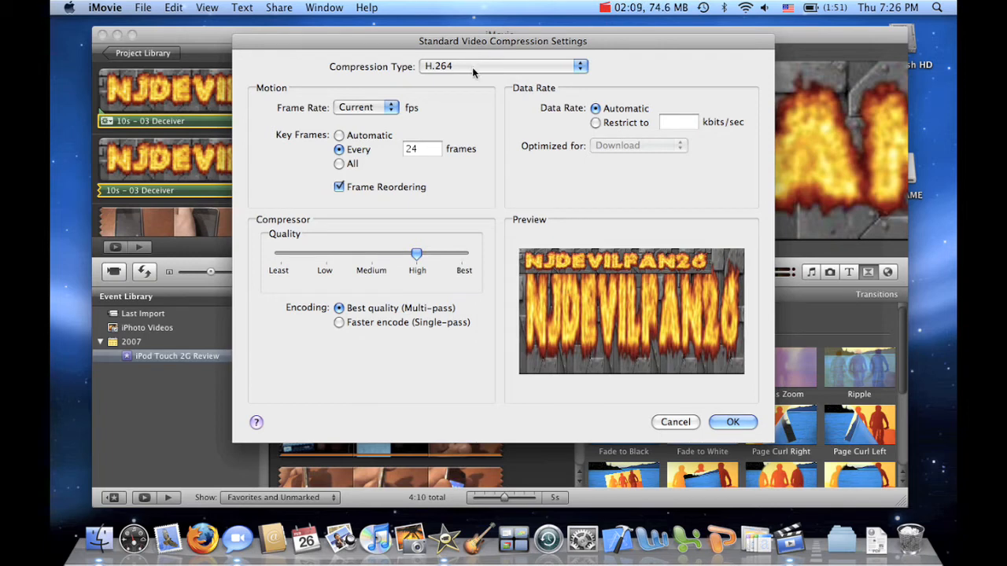
click(500, 66)
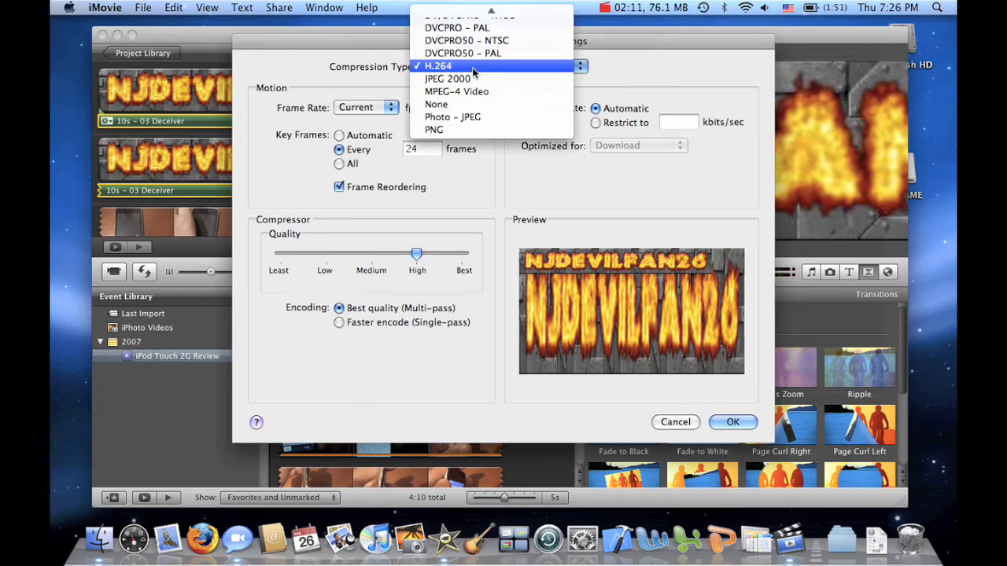
click(437, 66)
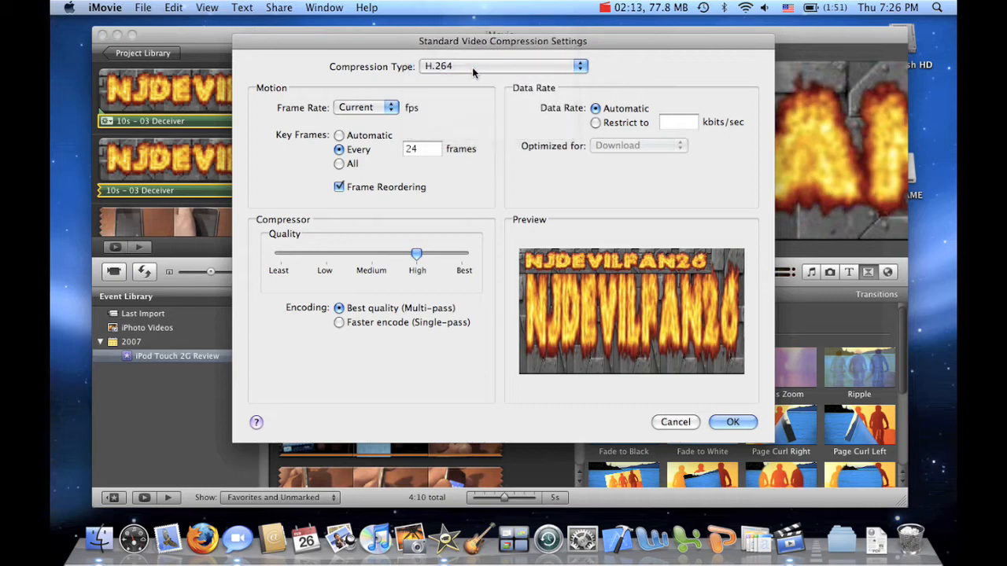
mouse_move(393, 141)
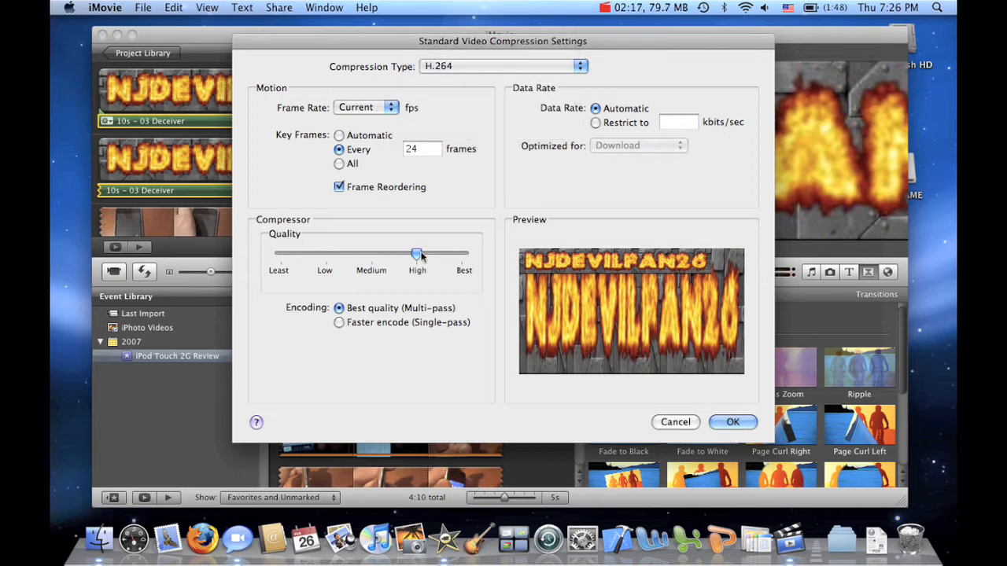
Set video quality to Best with multi-pass and keep the native 960×540 size.
drag(417, 253, 463, 253)
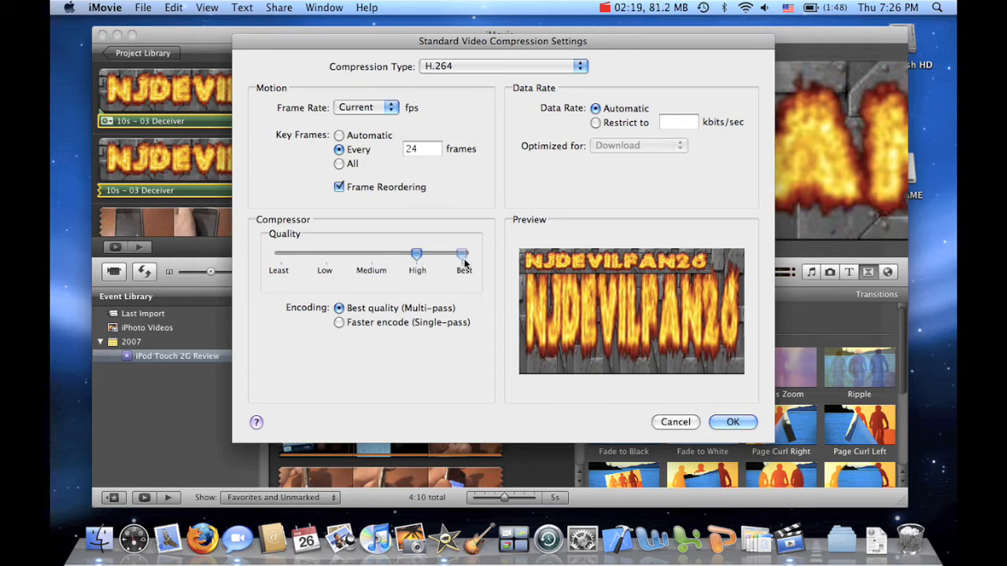
drag(417, 254, 462, 253)
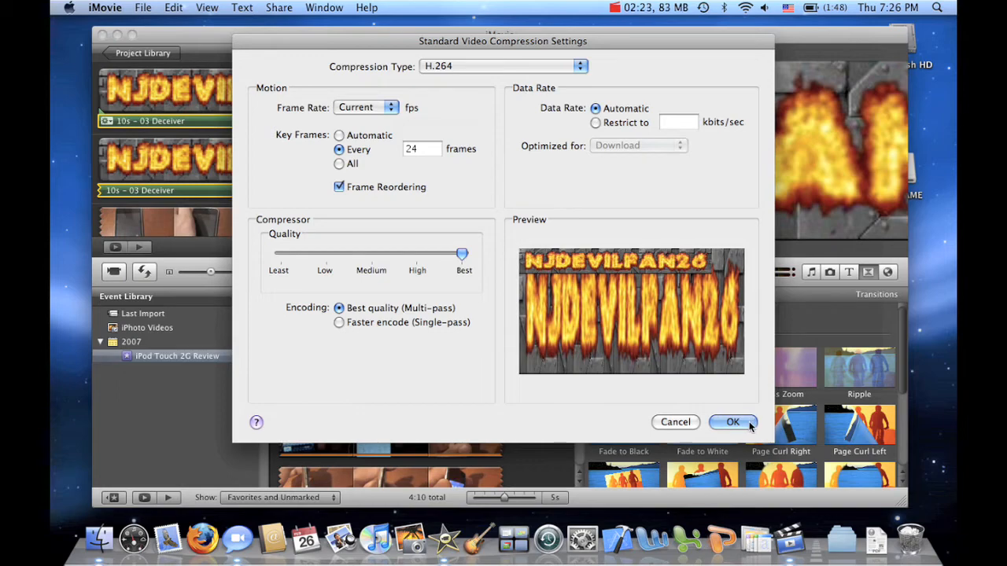
click(732, 421)
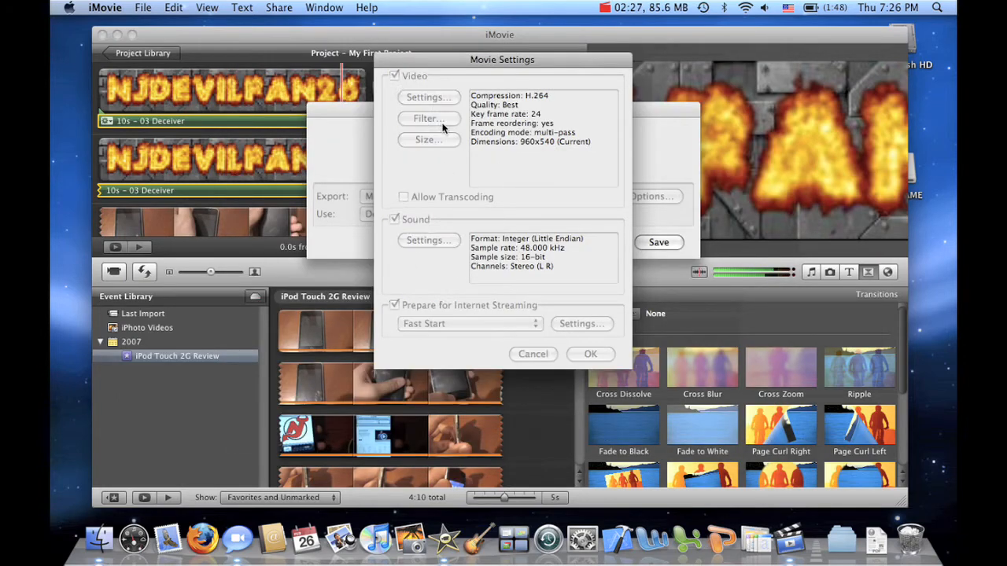
click(428, 118)
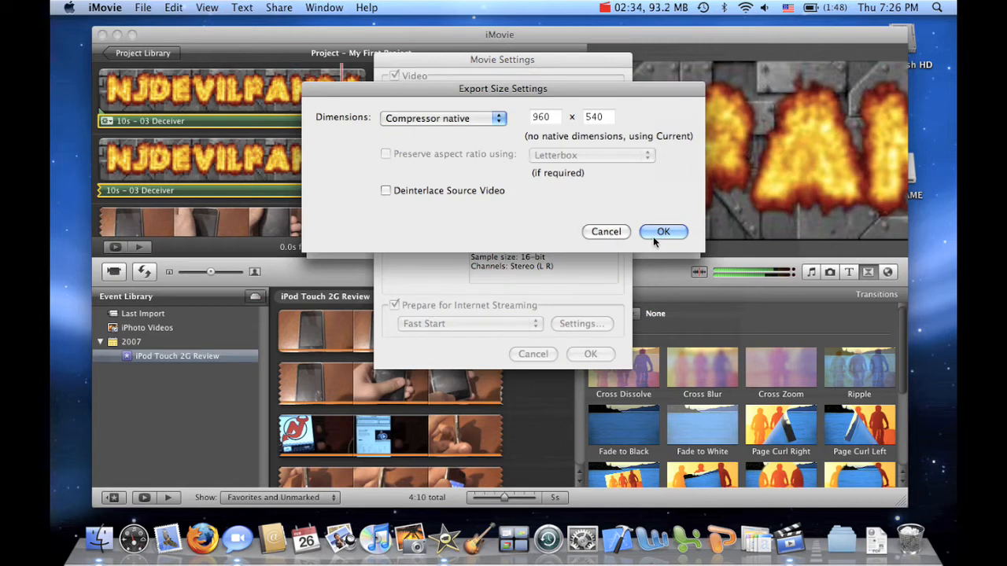
click(664, 231)
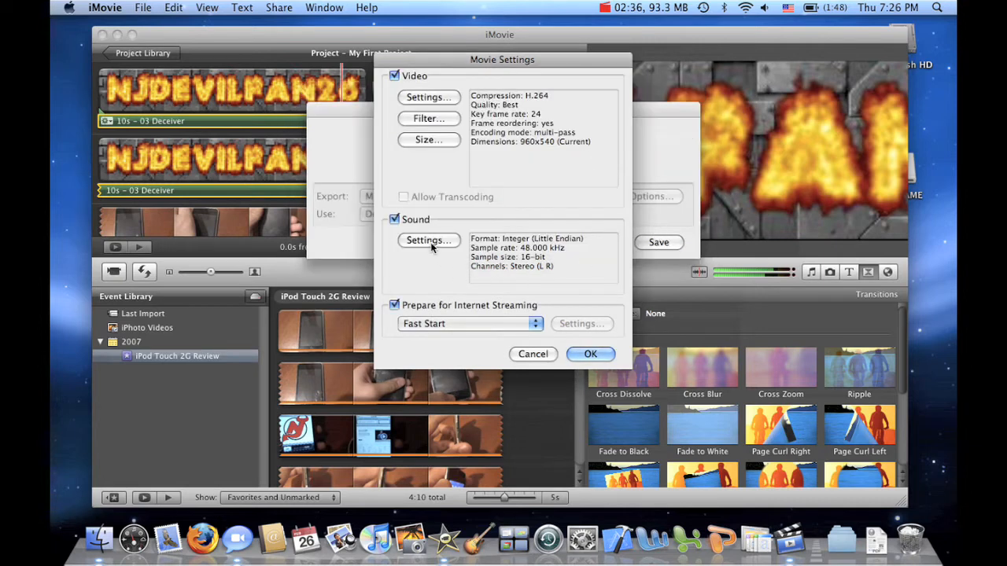
Set the audio to AAC at Better quality with a 192 kbps bit rate.
click(427, 239)
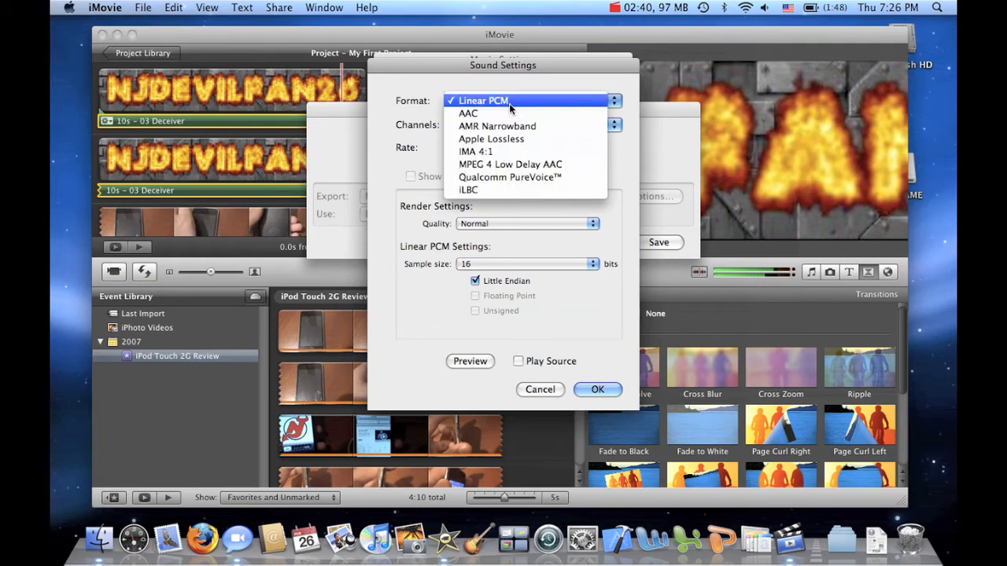
click(468, 113)
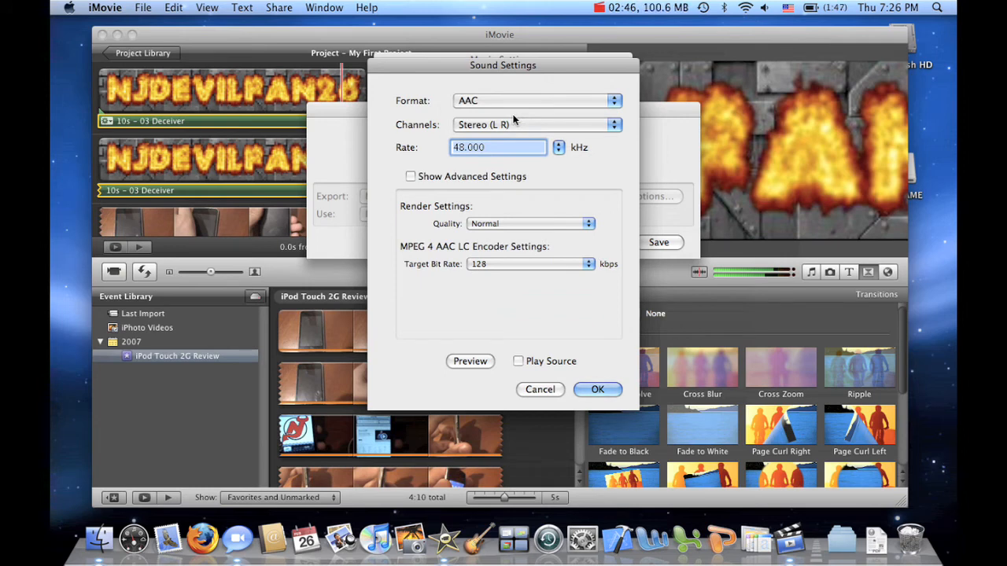
mouse_move(494, 135)
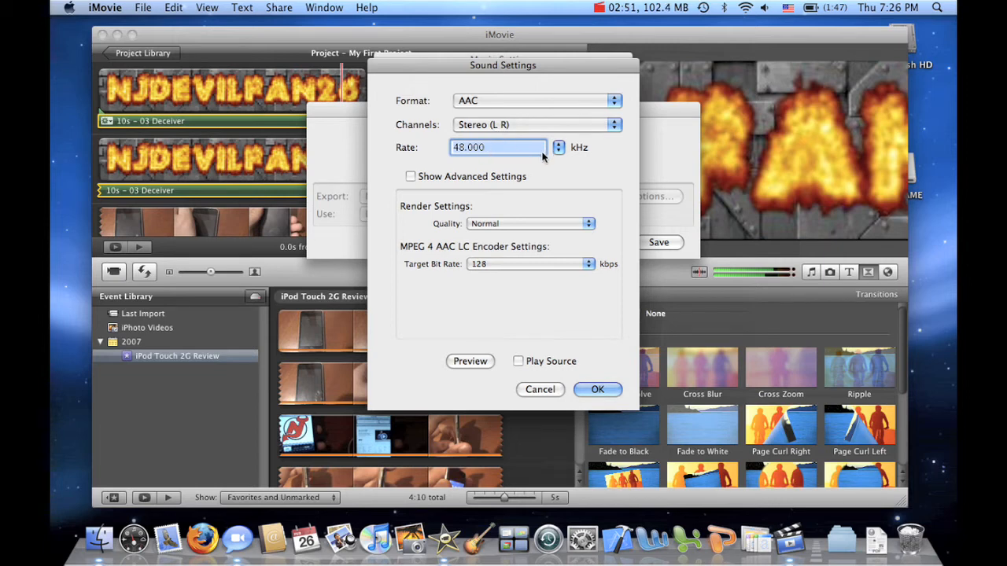
mouse_move(483, 161)
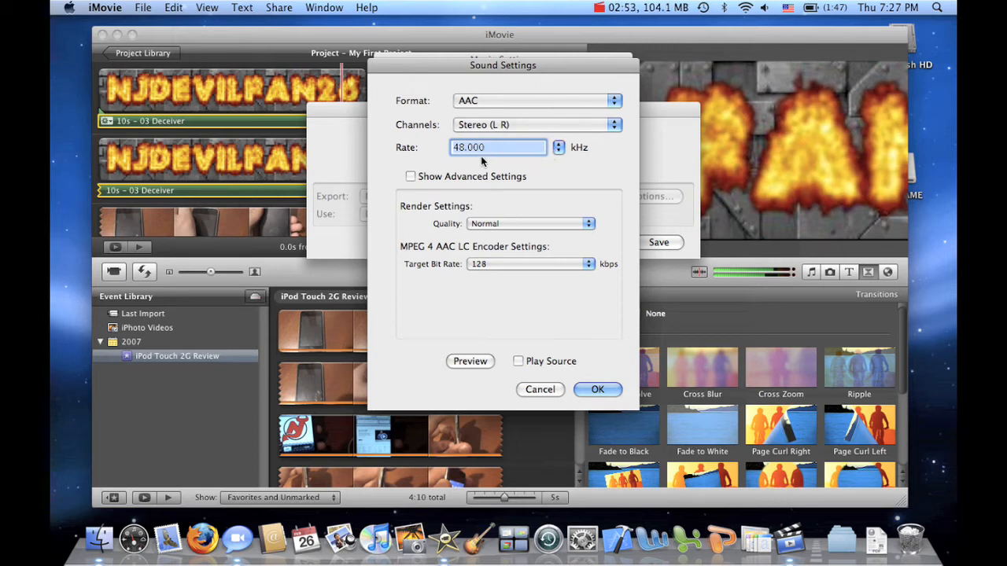
click(529, 223)
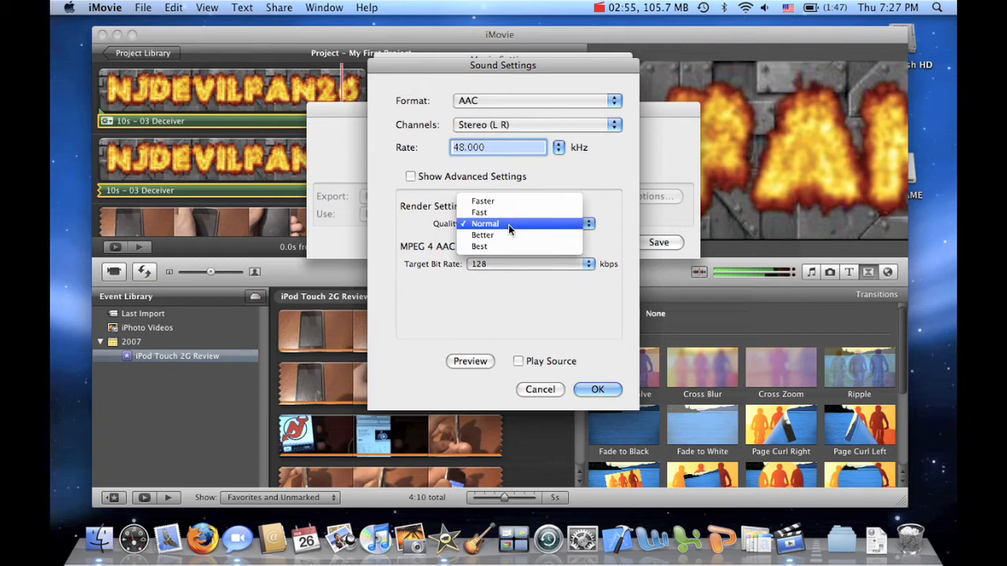
mouse_move(510, 236)
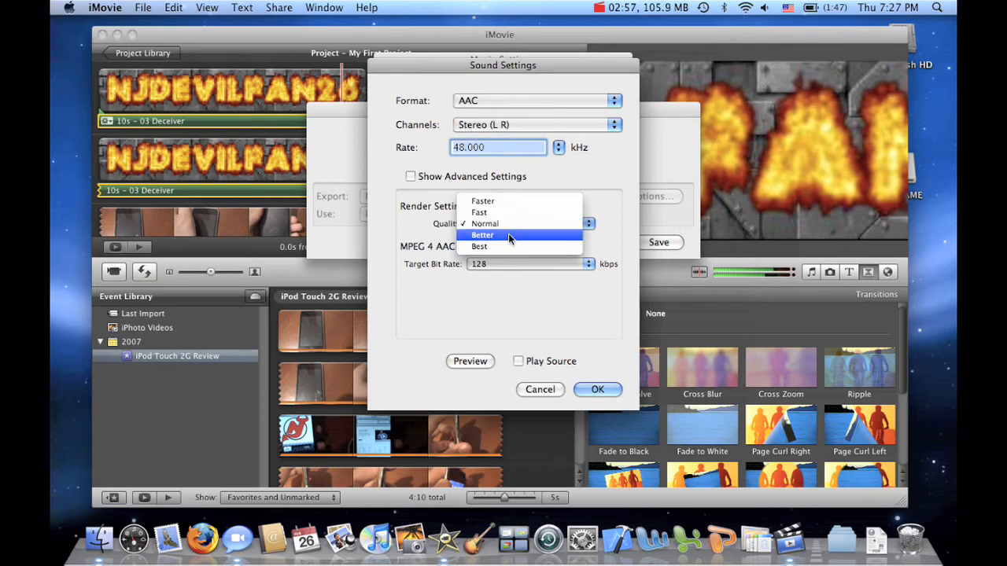
click(481, 236)
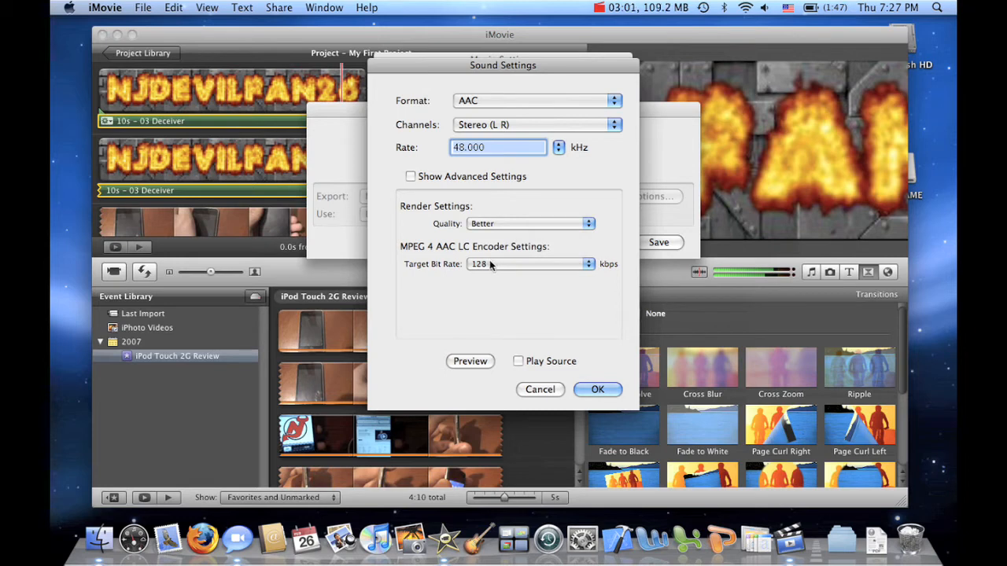
mouse_move(490, 266)
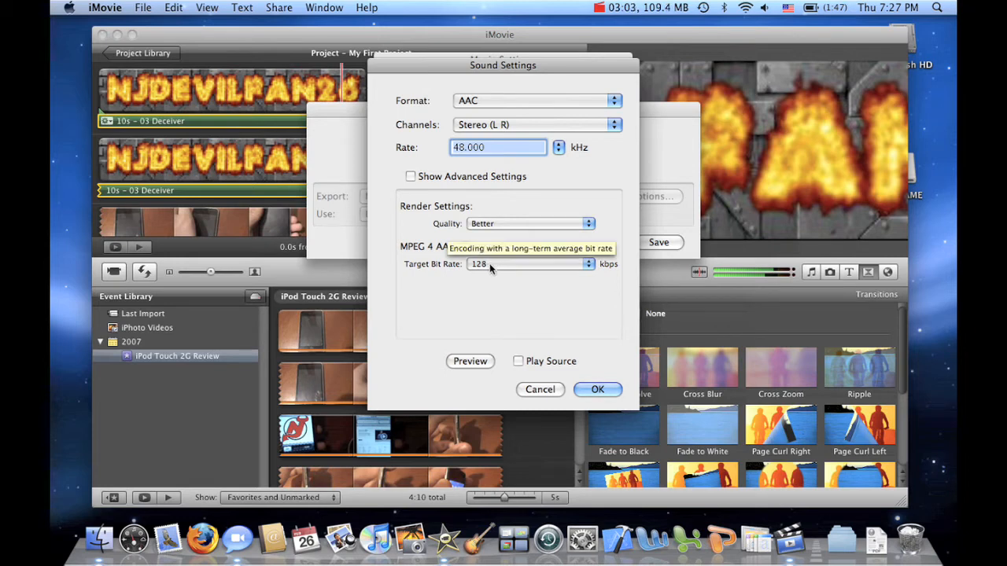
mouse_move(518, 315)
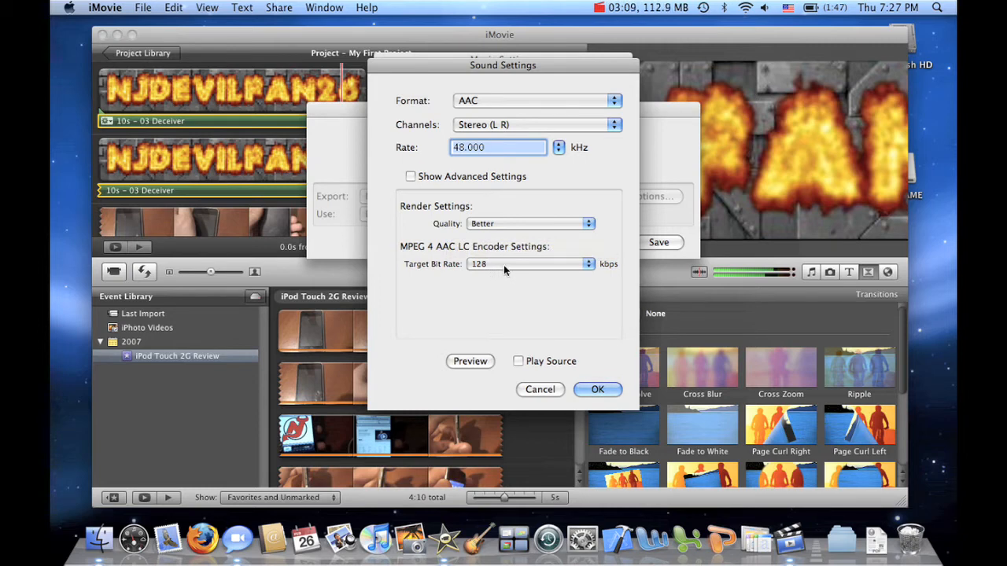
click(528, 264)
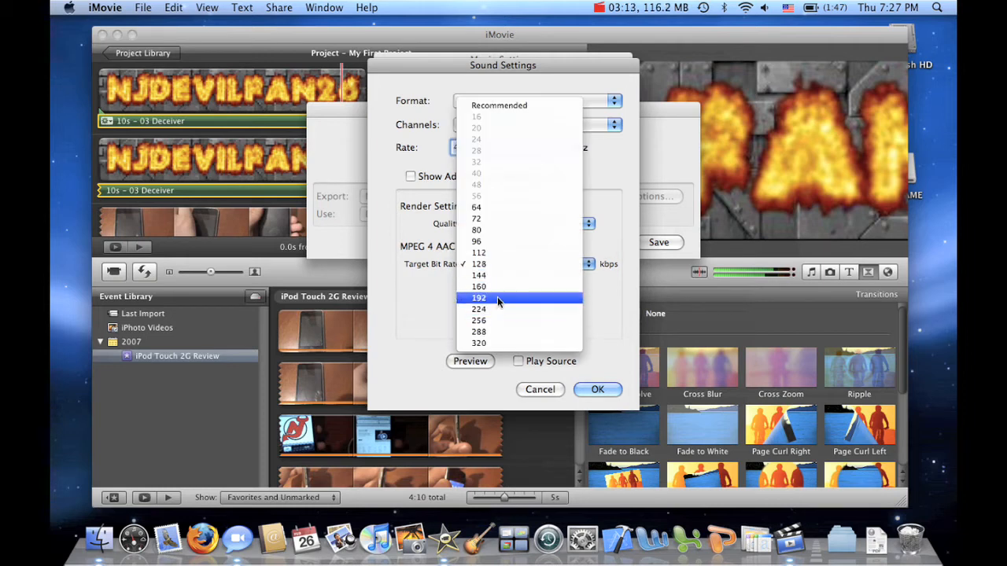
click(478, 297)
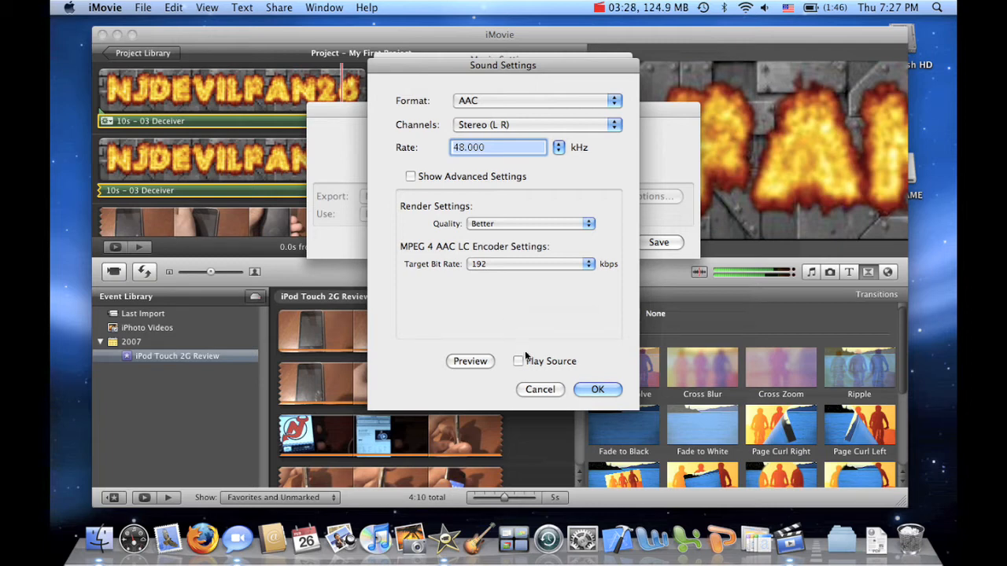
click(597, 390)
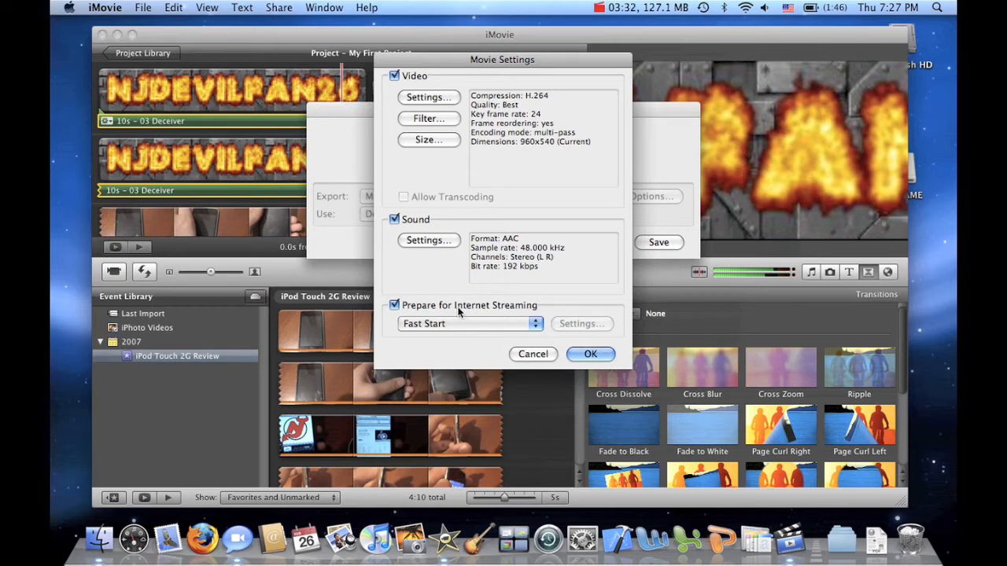
Keep Fast Start streaming, confirm the movie settings and save the export into Movies.
click(469, 324)
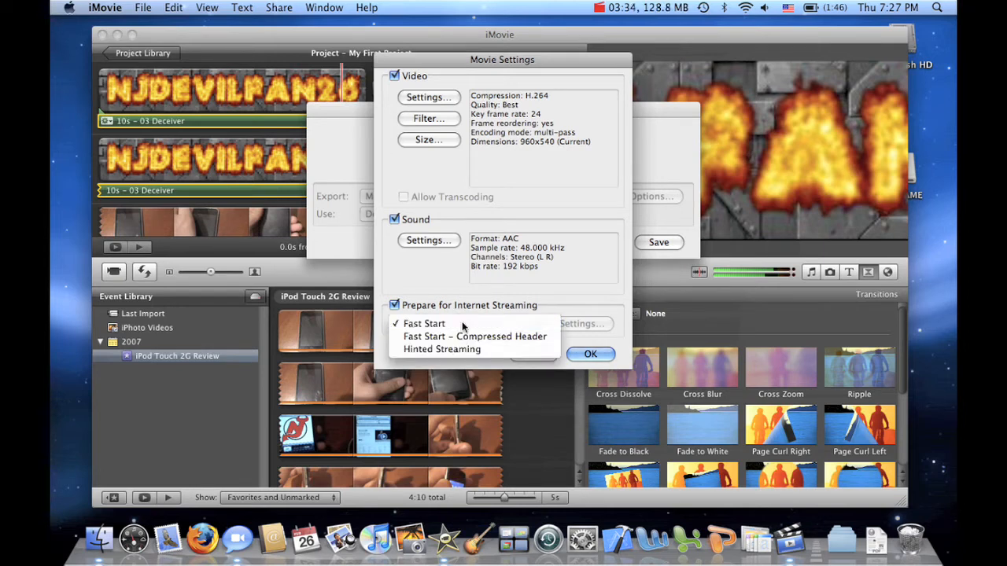
click(425, 324)
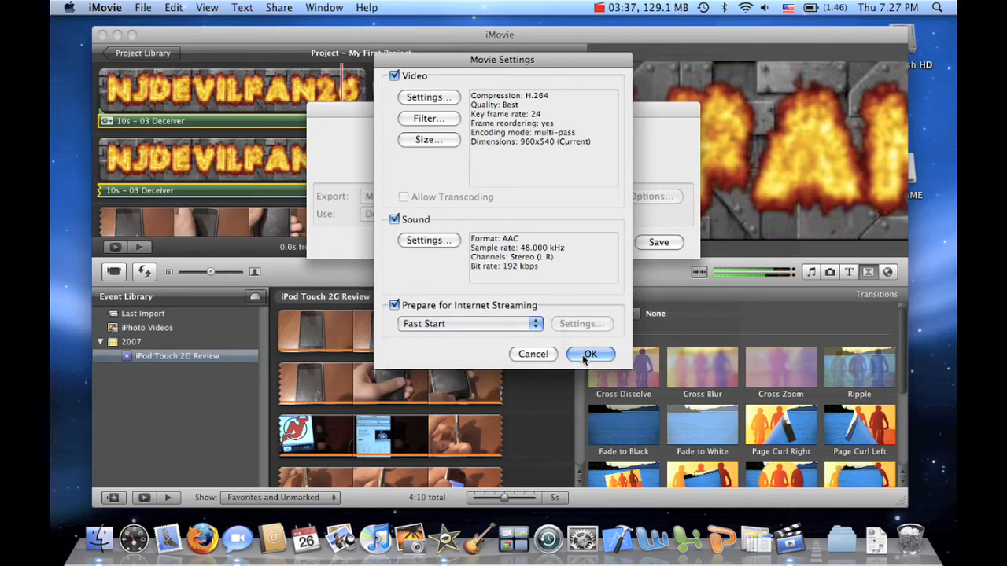
click(590, 354)
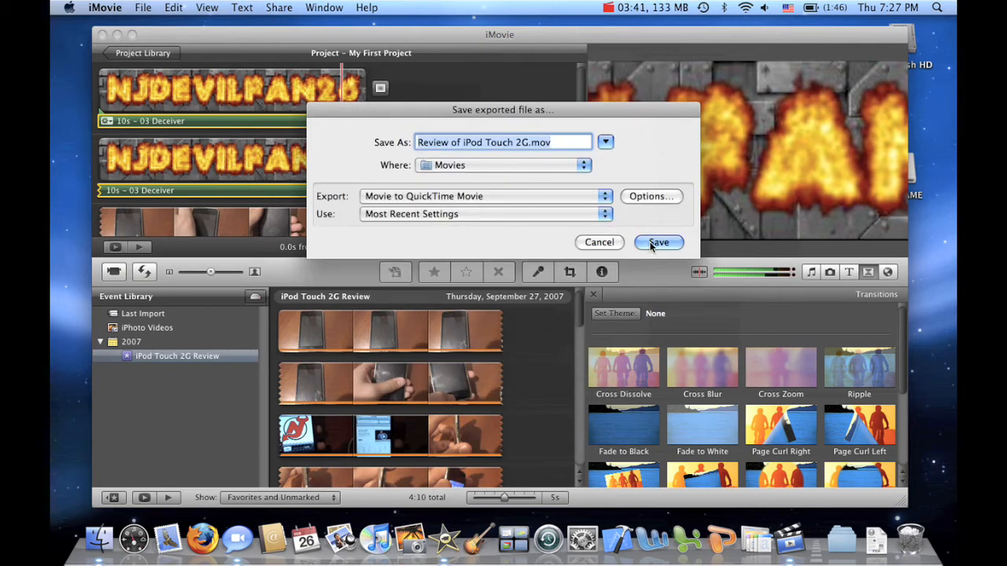
click(657, 242)
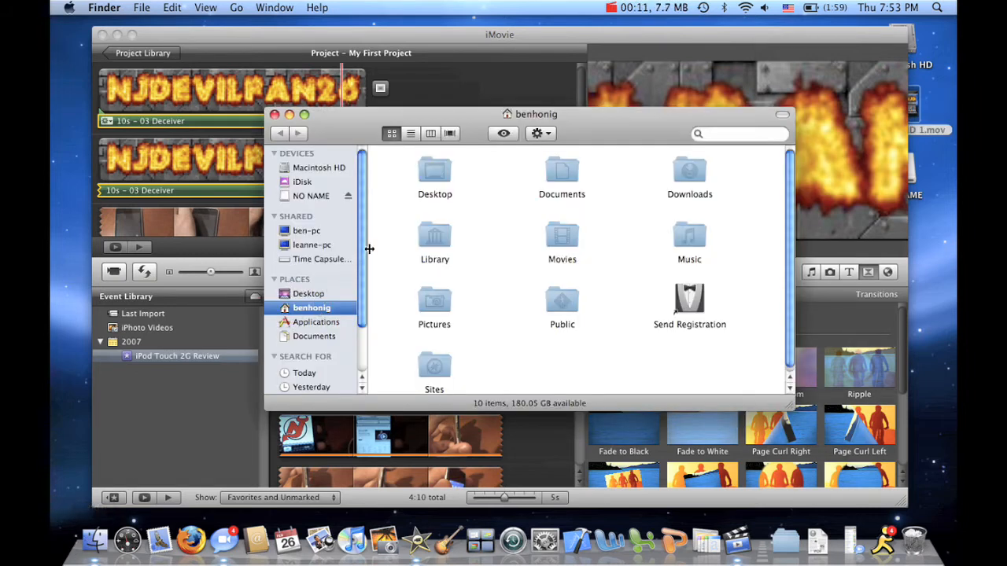
Move Review of iPod Touch 2G.mov from Movies to the desktop and close the window.
double_click(562, 239)
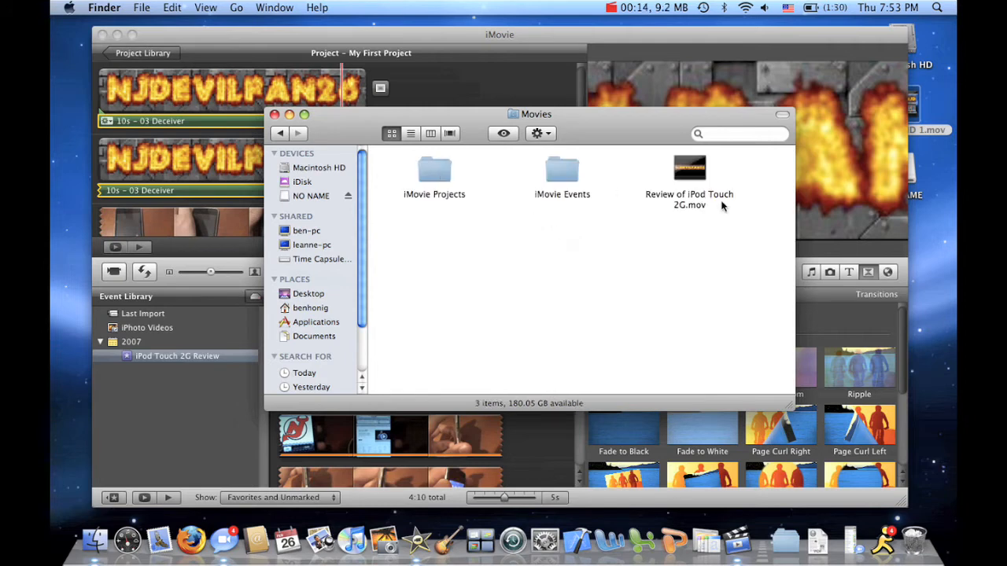
mouse_move(692, 175)
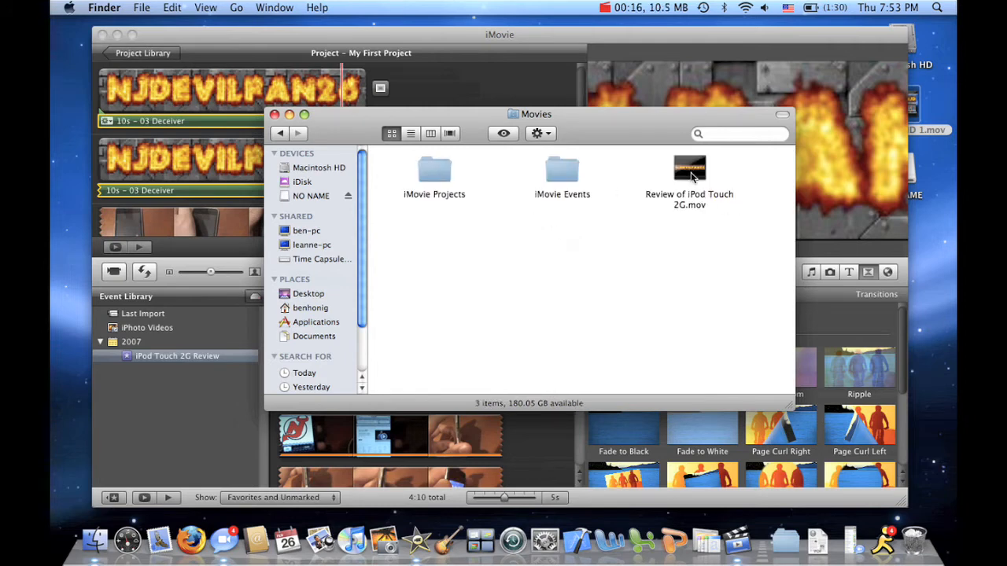
click(689, 166)
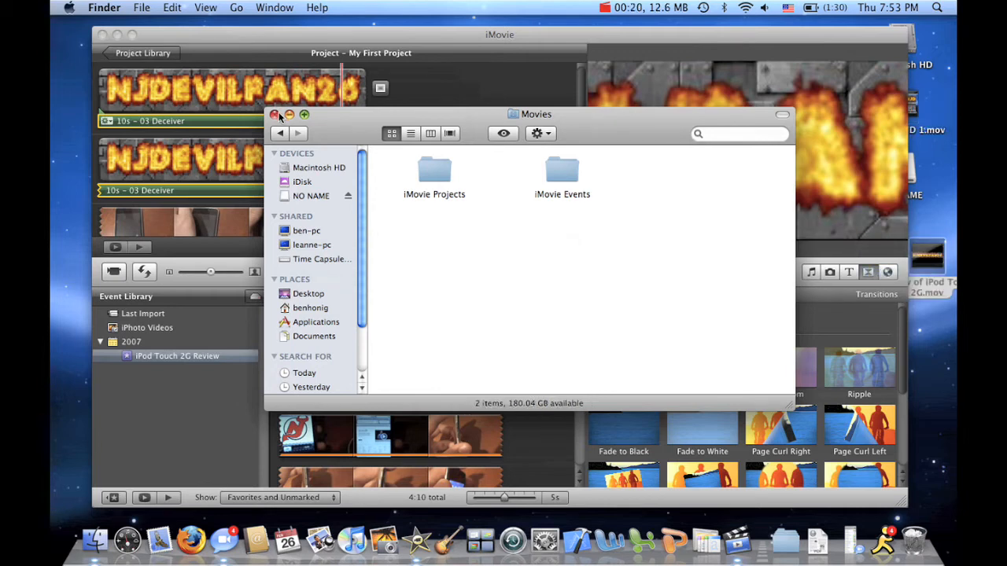
click(274, 115)
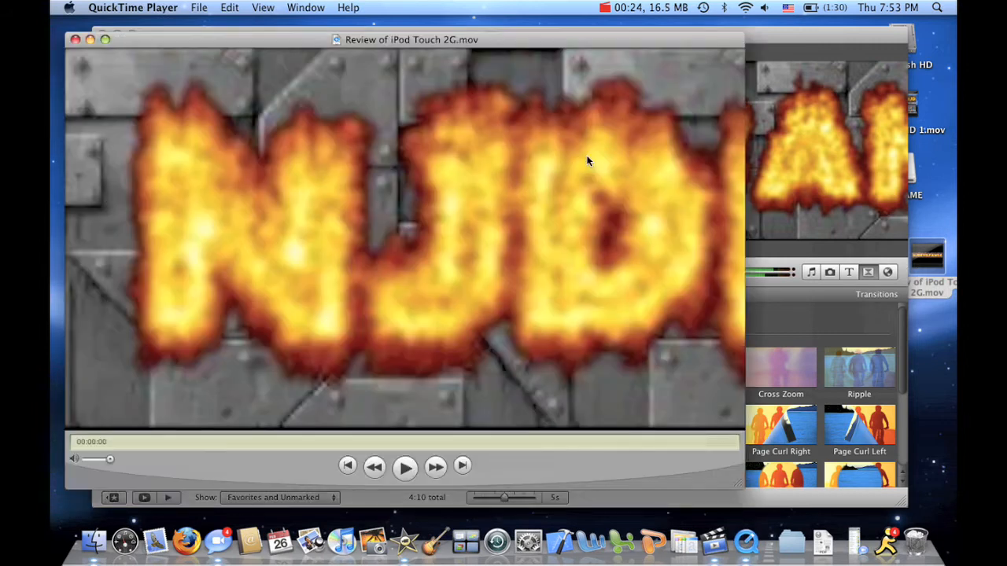
Play the exported movie through its title into the iPod footage, then pause.
click(405, 466)
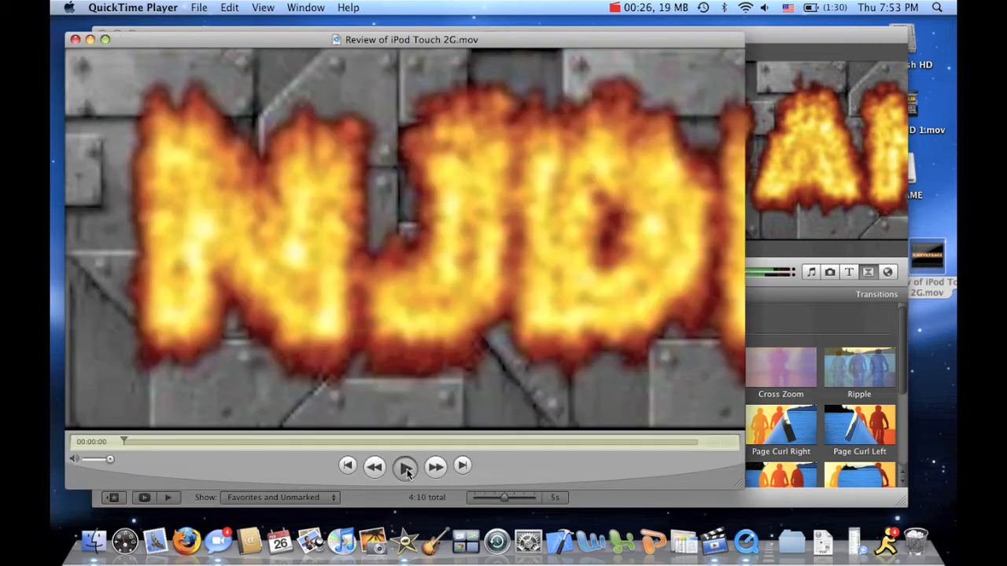
click(404, 466)
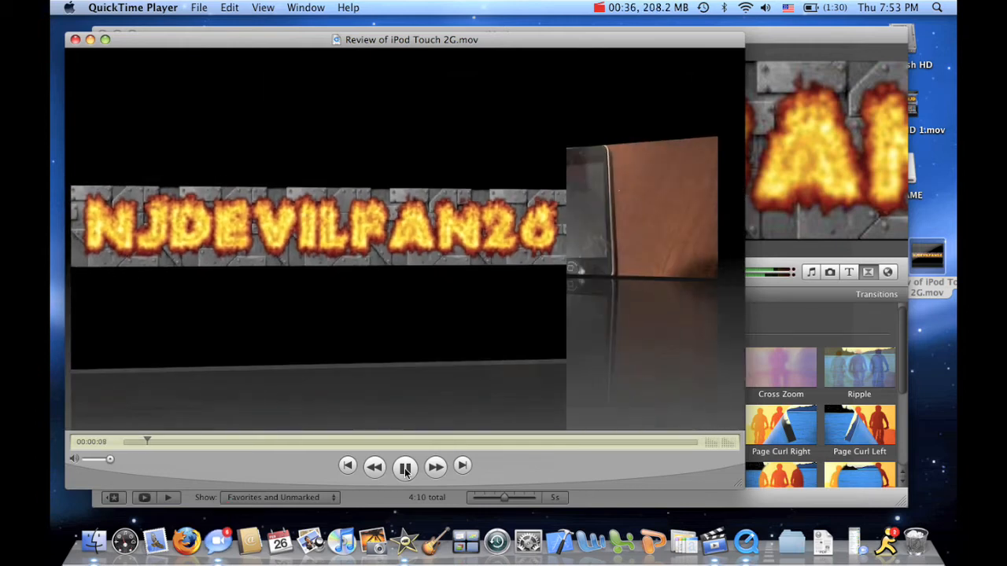
click(404, 466)
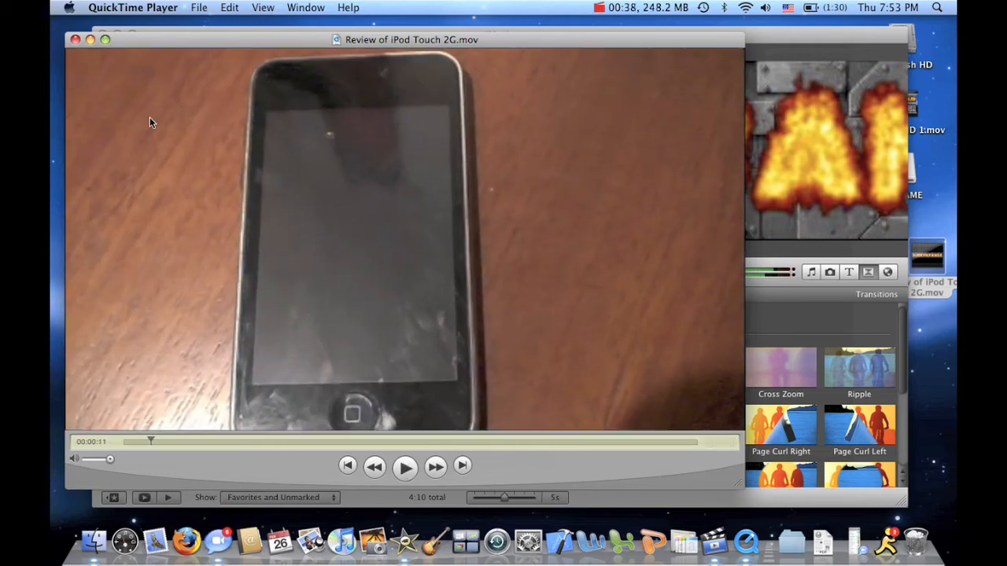
click(132, 6)
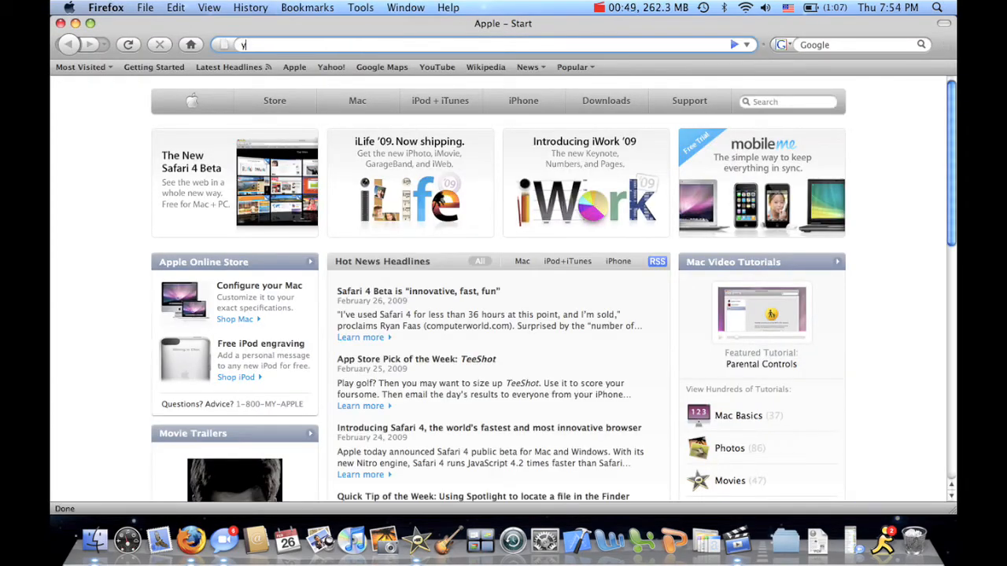
Go to youtube.com and sign in as NJDevilfan26 without saving the password.
text(youtube.com/)
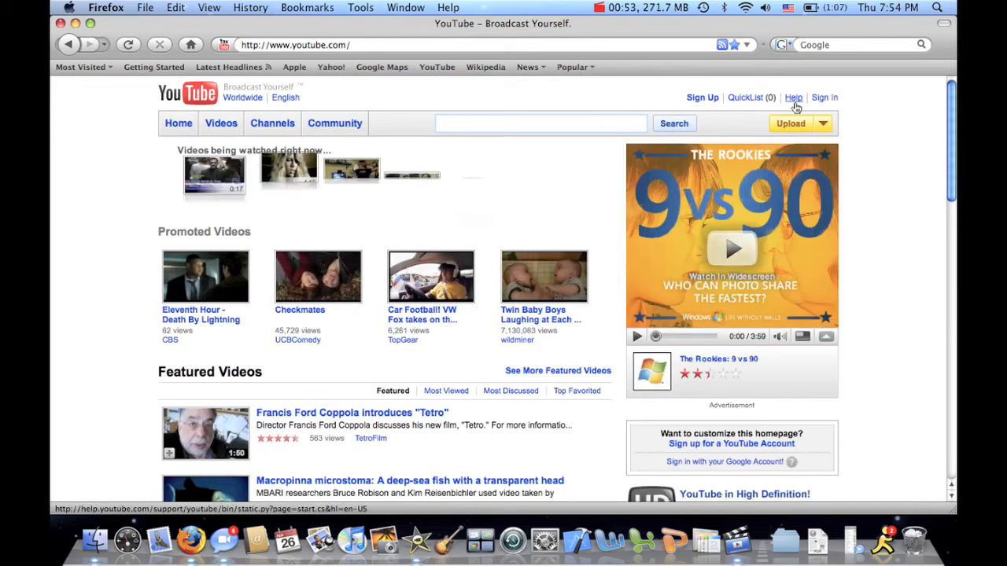
click(824, 98)
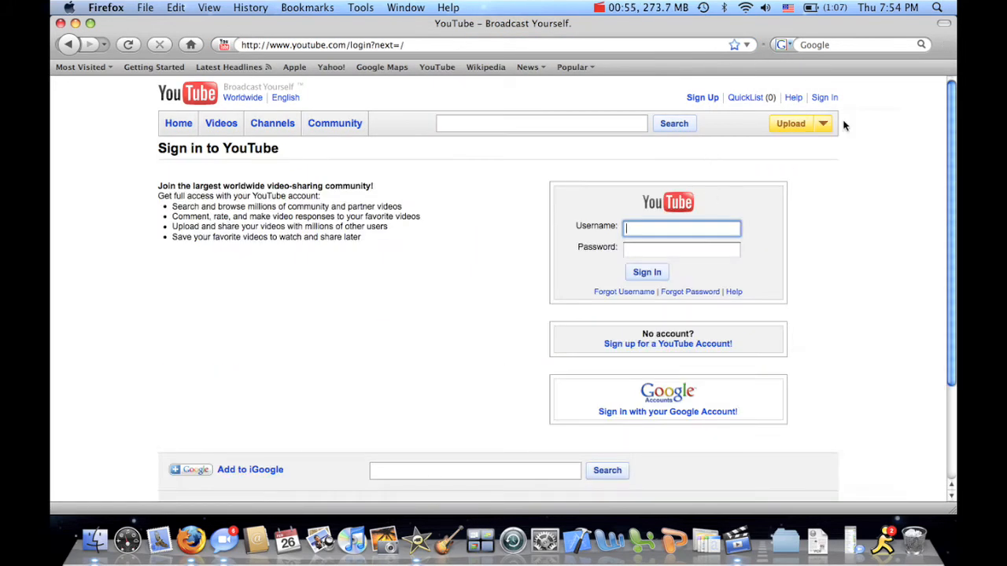
text(njdevilfan26)
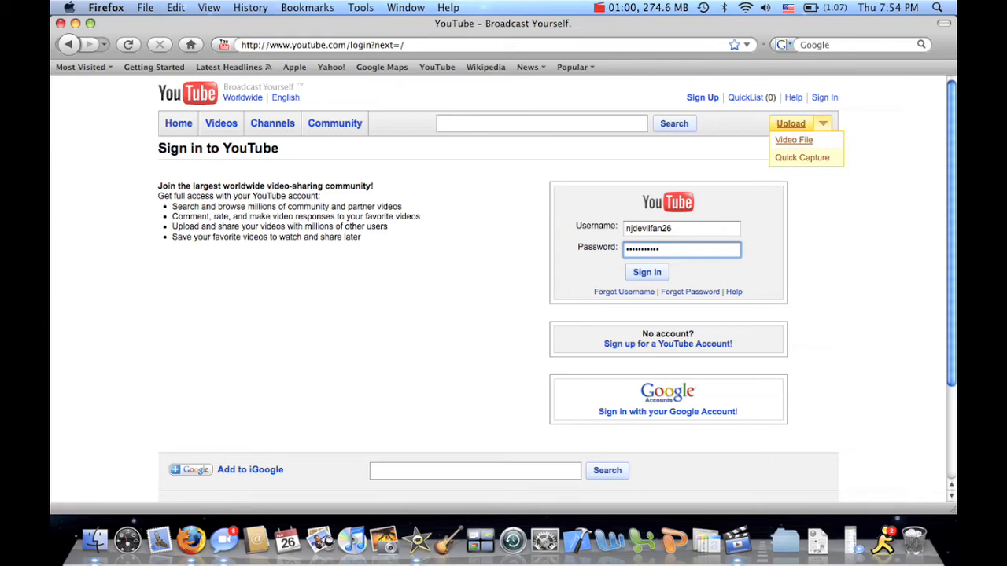
click(647, 272)
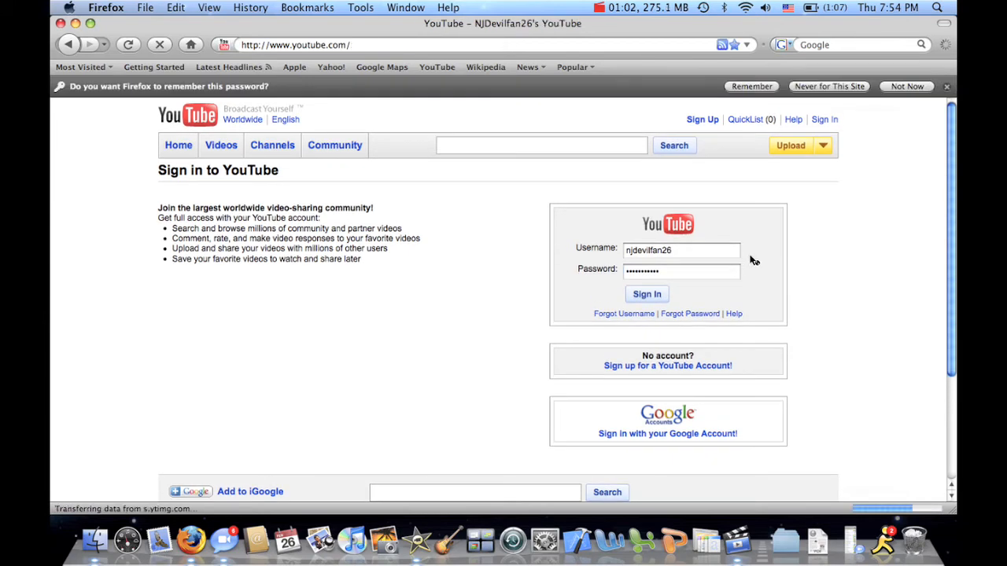
click(645, 295)
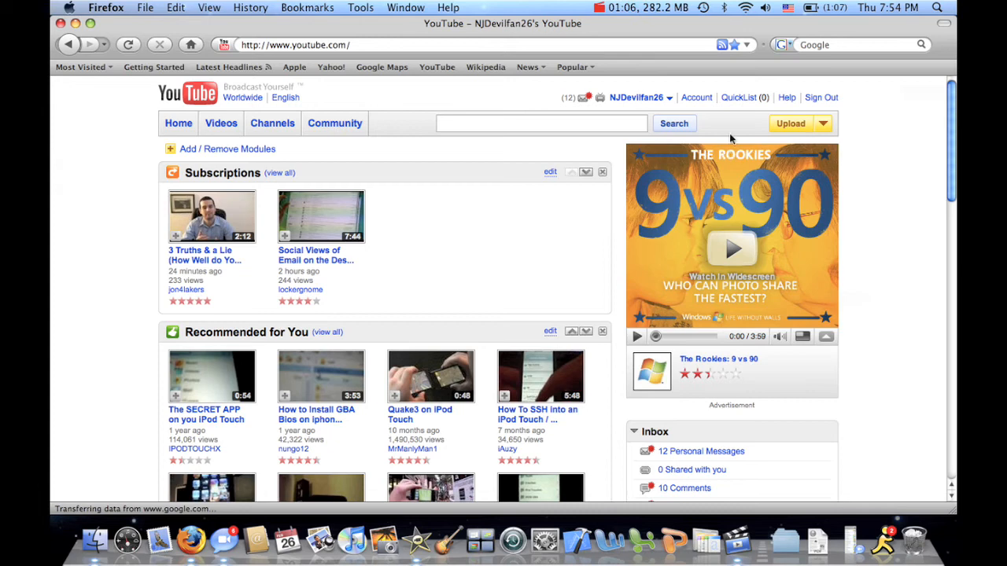
Go to Upload > Video File and browse for a file on the computer.
click(821, 123)
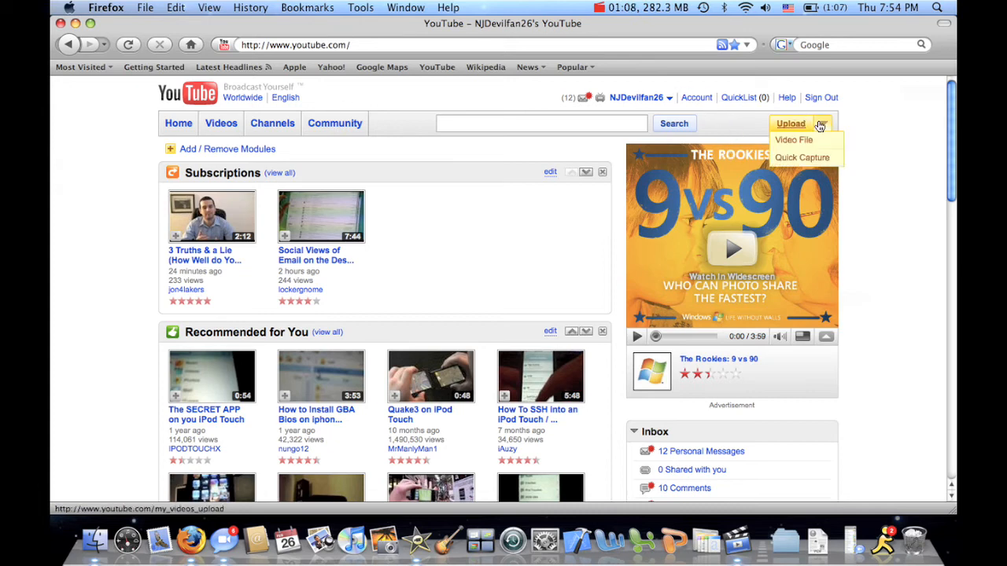
click(793, 138)
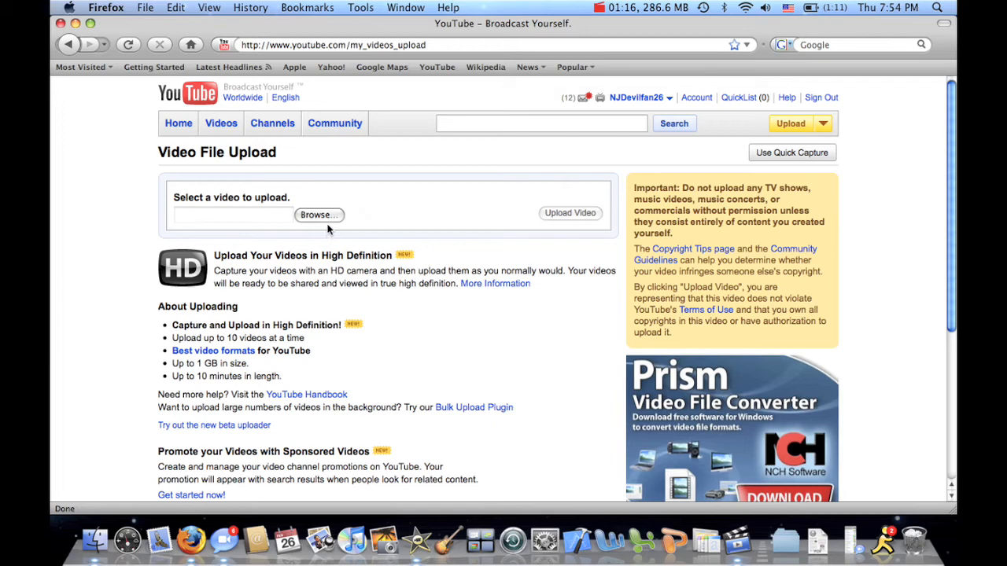
click(318, 214)
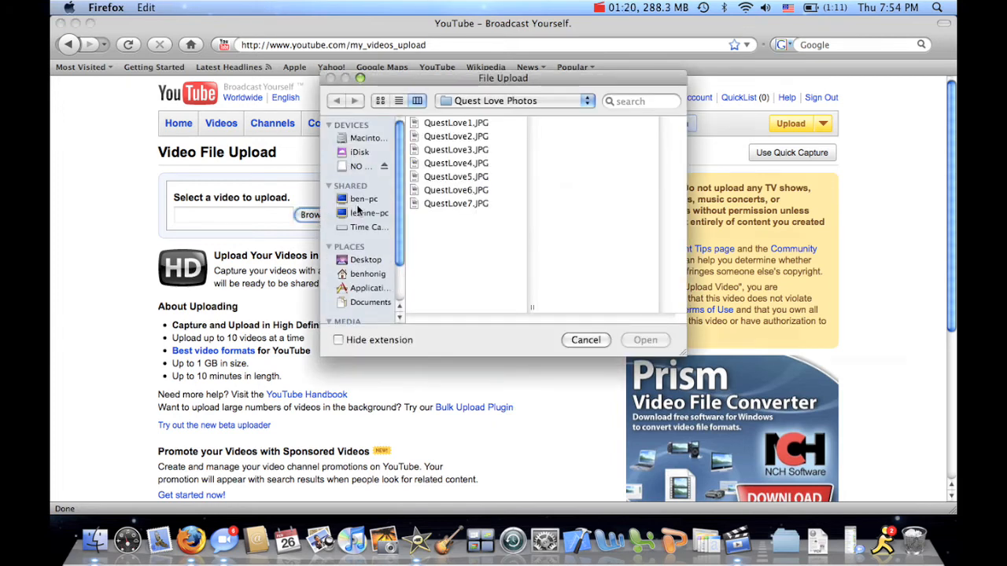
Choose Review of iPod Touch 2G.mov from the Desktop and start the upload.
click(365, 259)
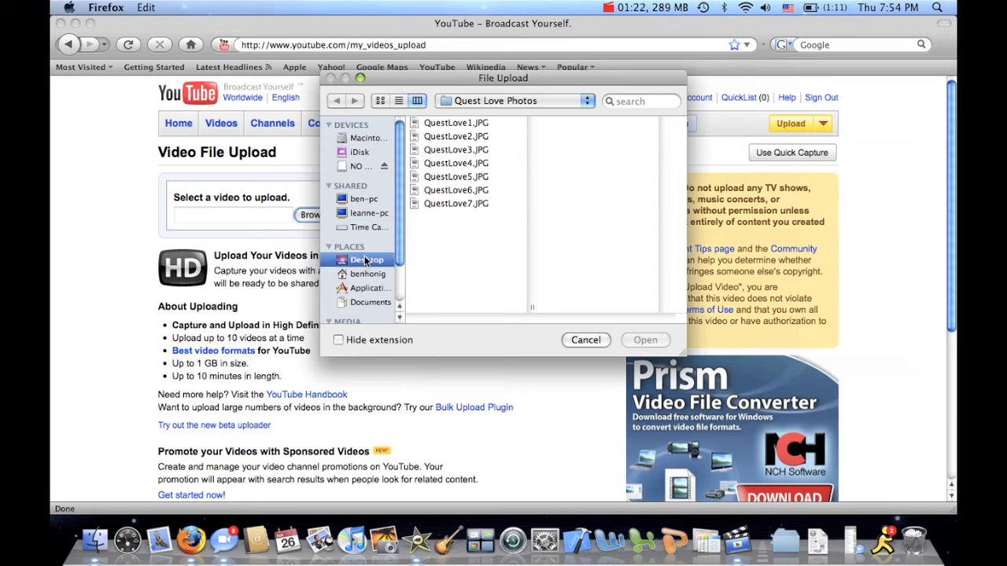
click(365, 260)
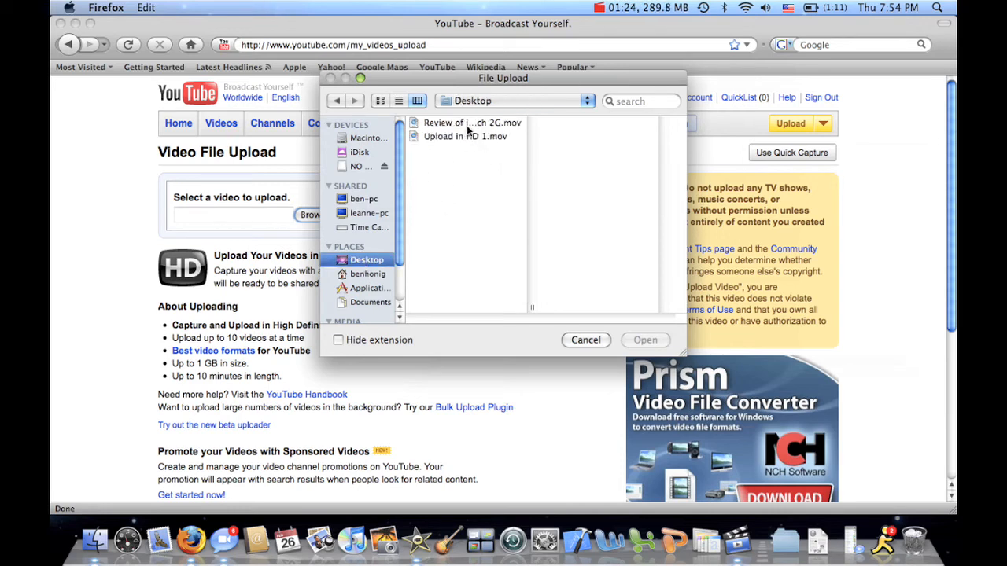
click(472, 123)
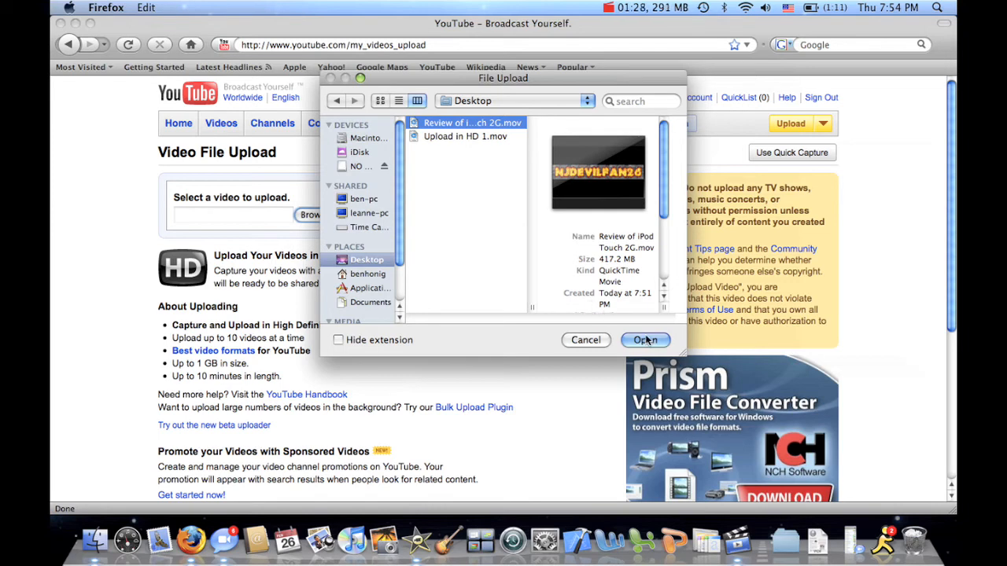
click(645, 339)
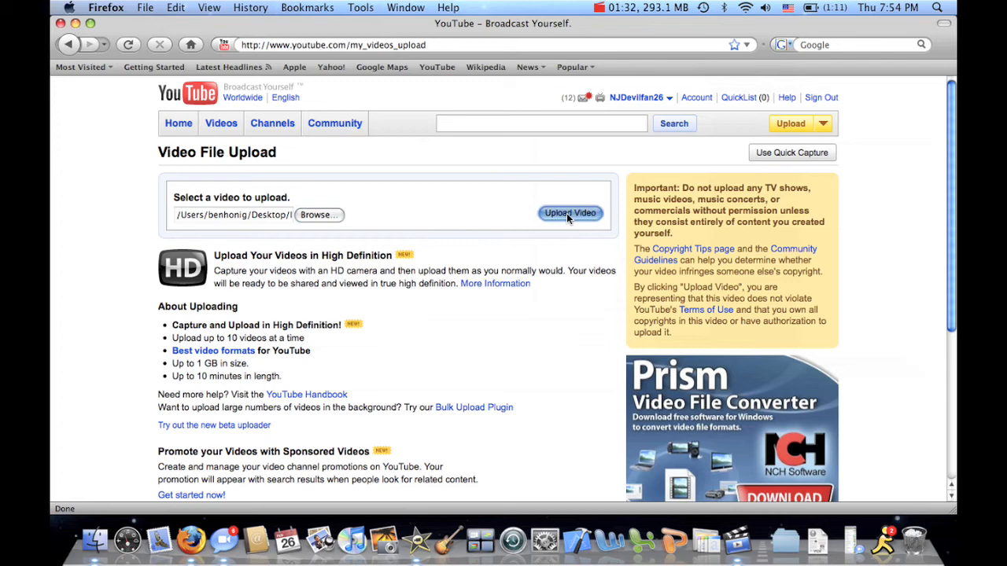
click(569, 212)
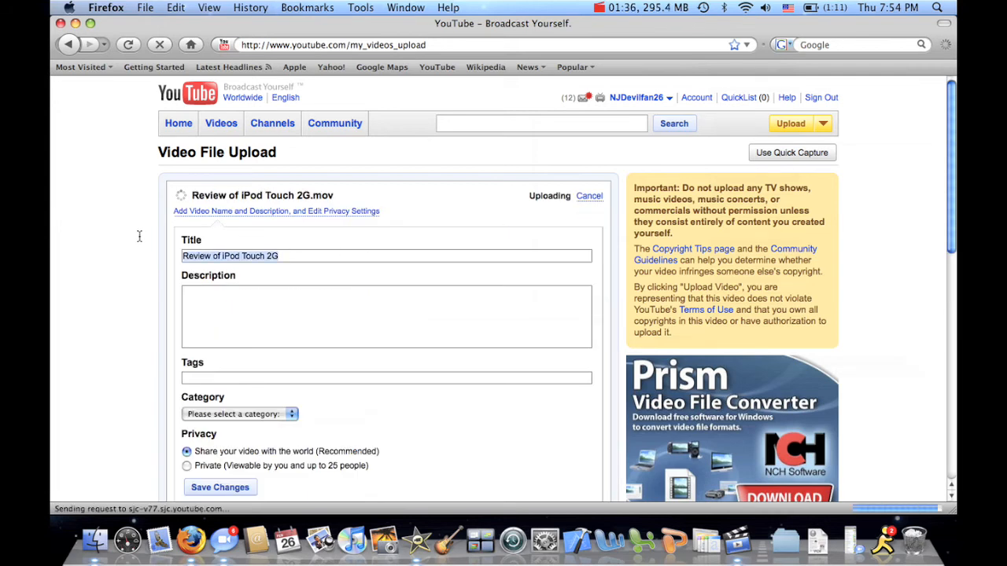
mouse_move(396, 247)
text( the)
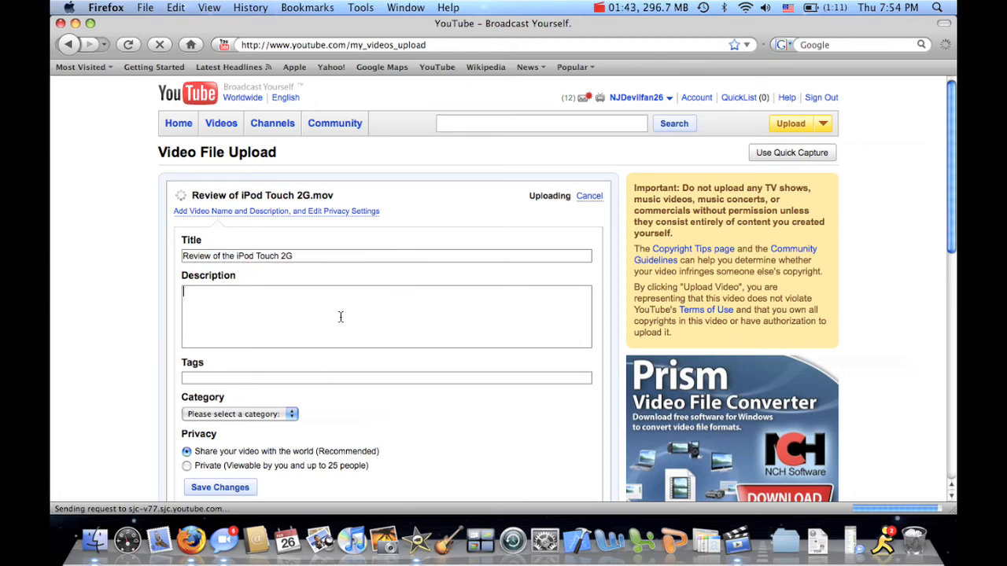
Write a description of the iPod Touch 2G review covering apps, video and music.
text(This is a re)
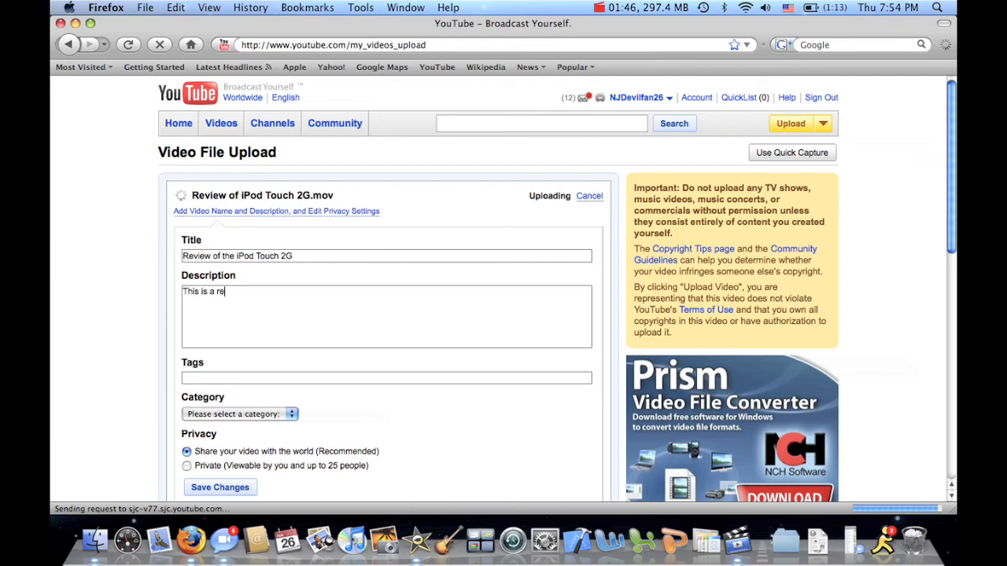
text(view of the)
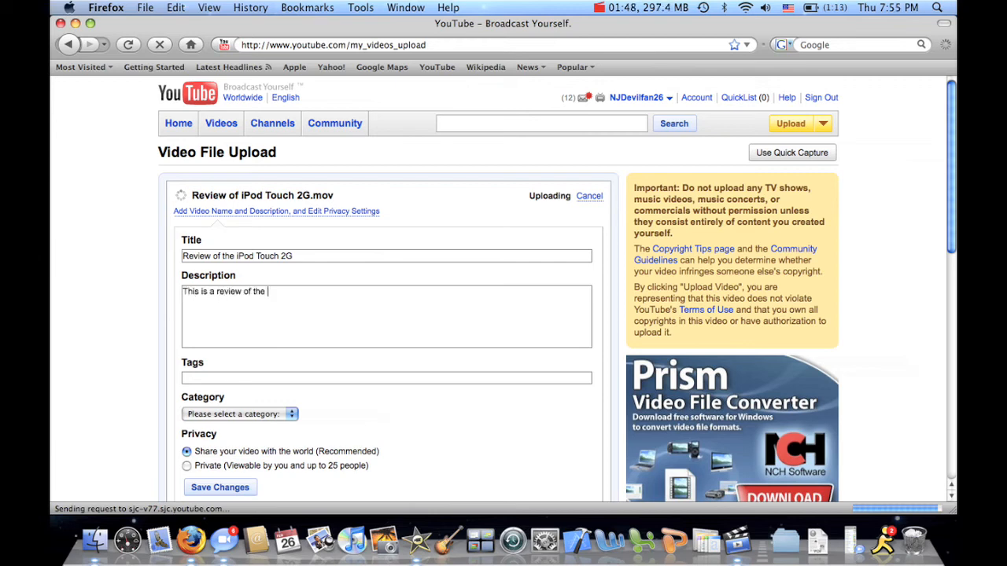
text(iPod Touch 2G by Apple)
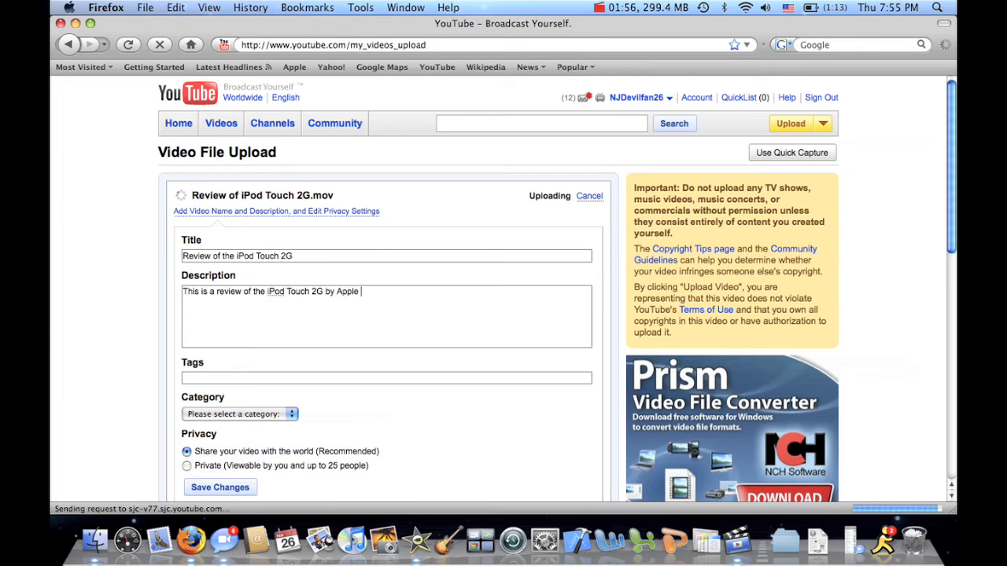
text(inc.)
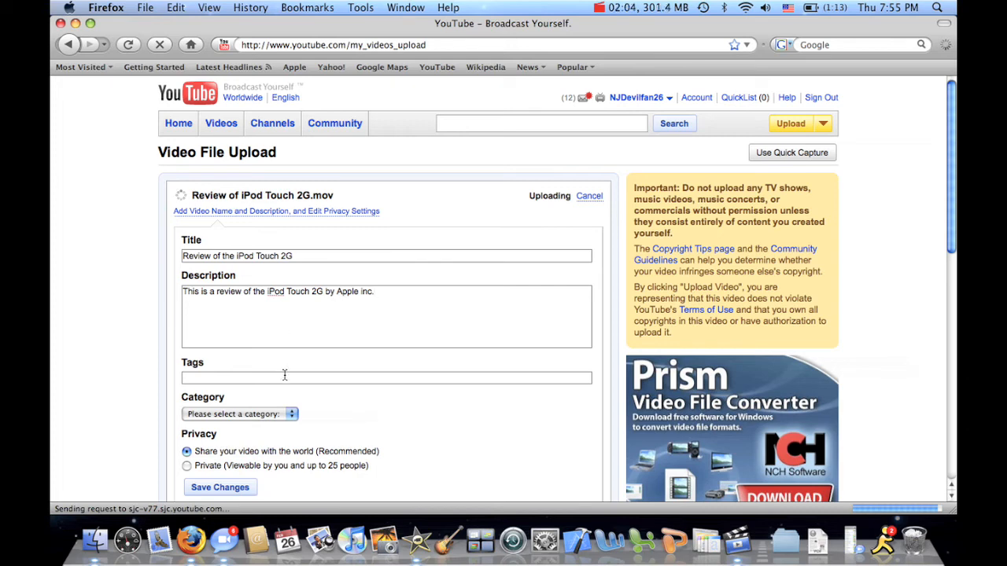
text(apple ipod touch)
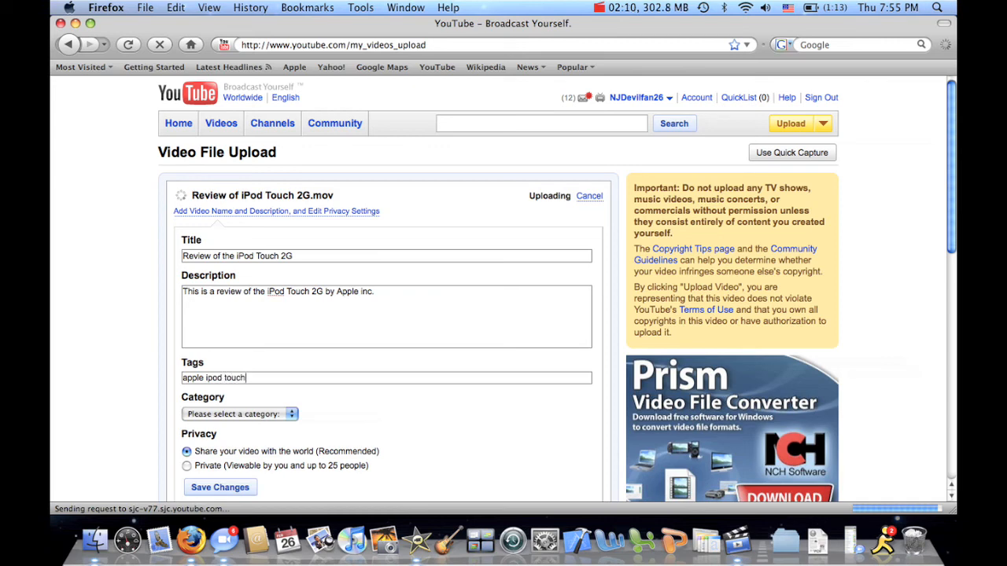
text(video)
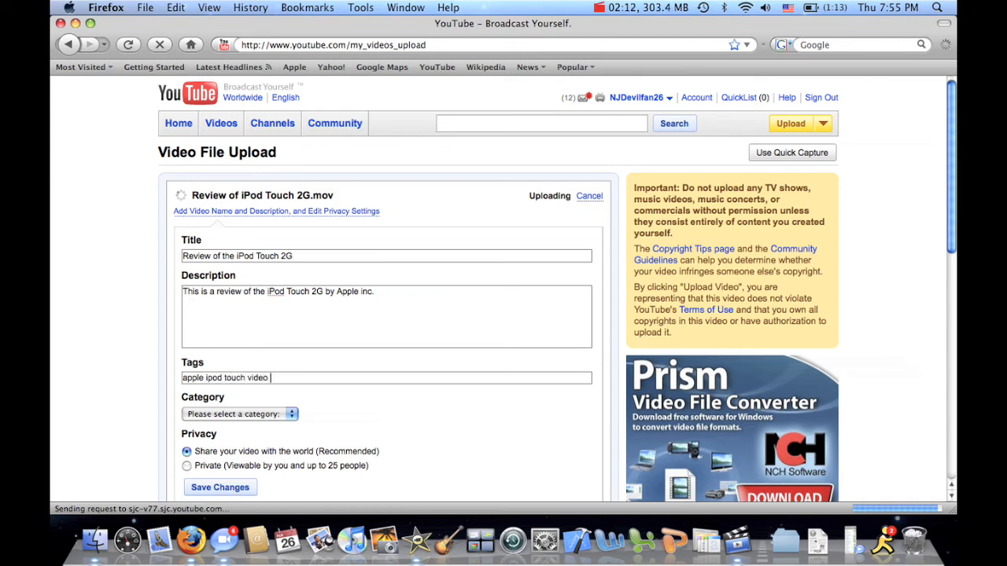
text(music itunes 2)
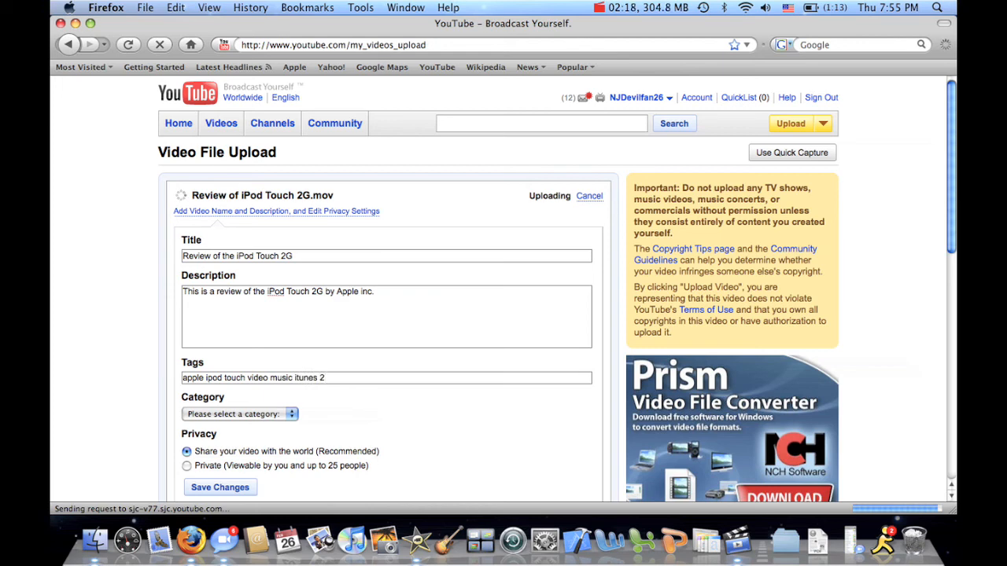
Enter tags such as 2G, 1G, iphone and 3G for the video.
text(G 1G)
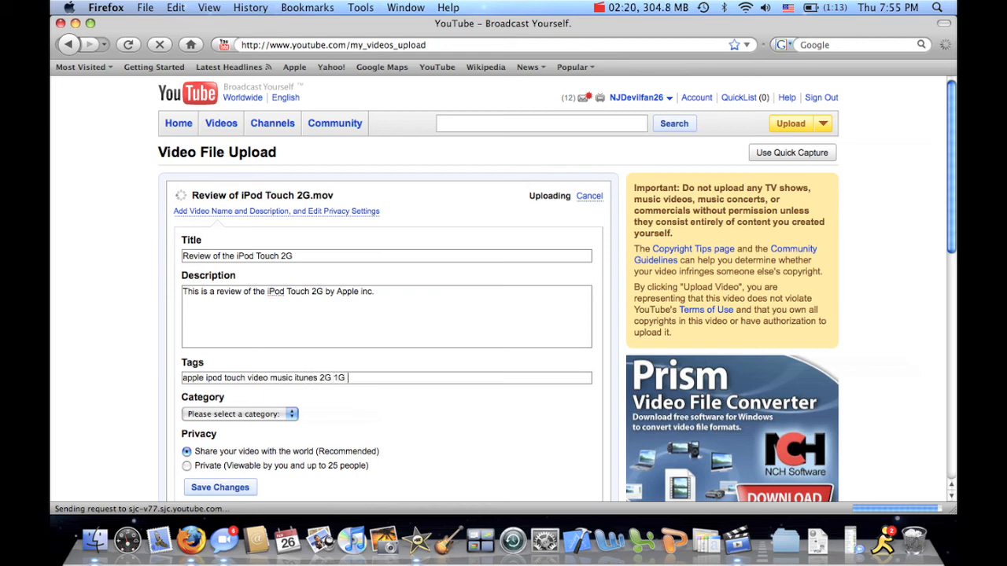
text(iphone)
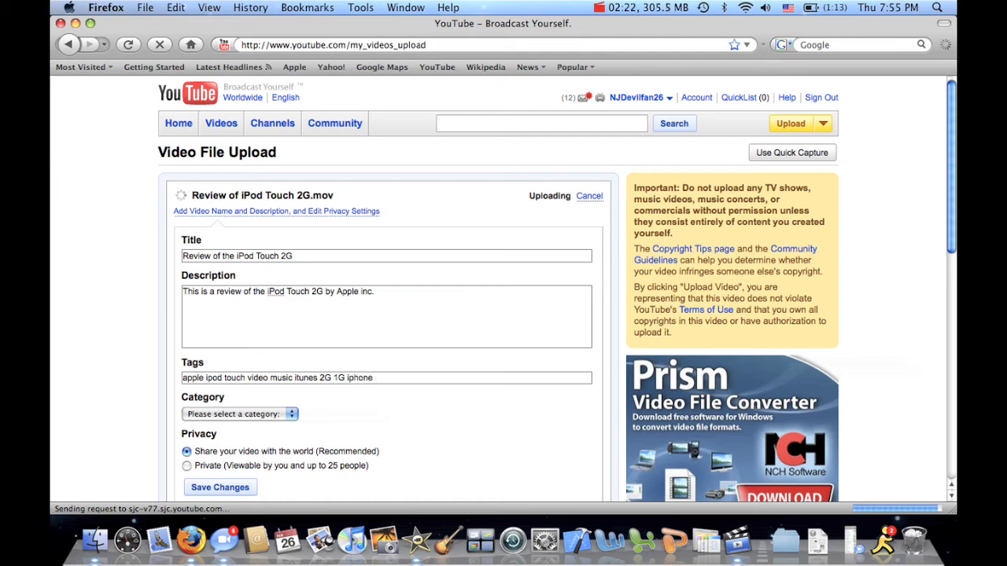
text(3G)
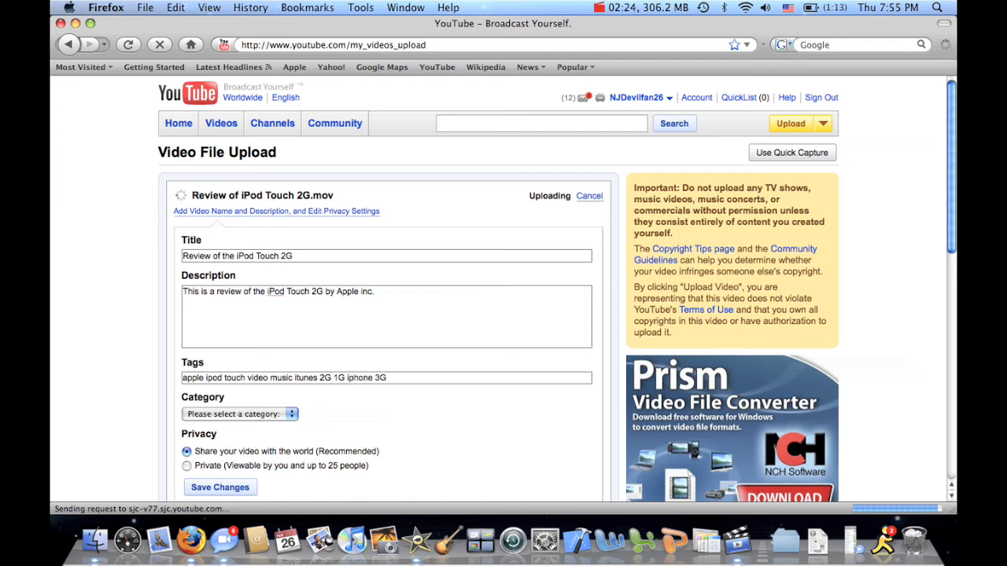
click(239, 414)
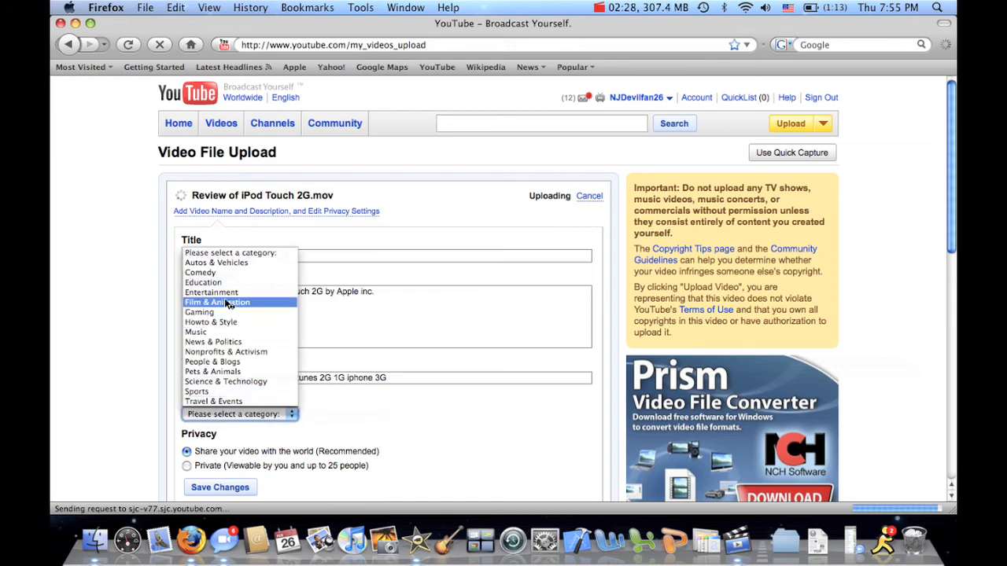
Choose Entertainment as the category and save the video details.
click(211, 291)
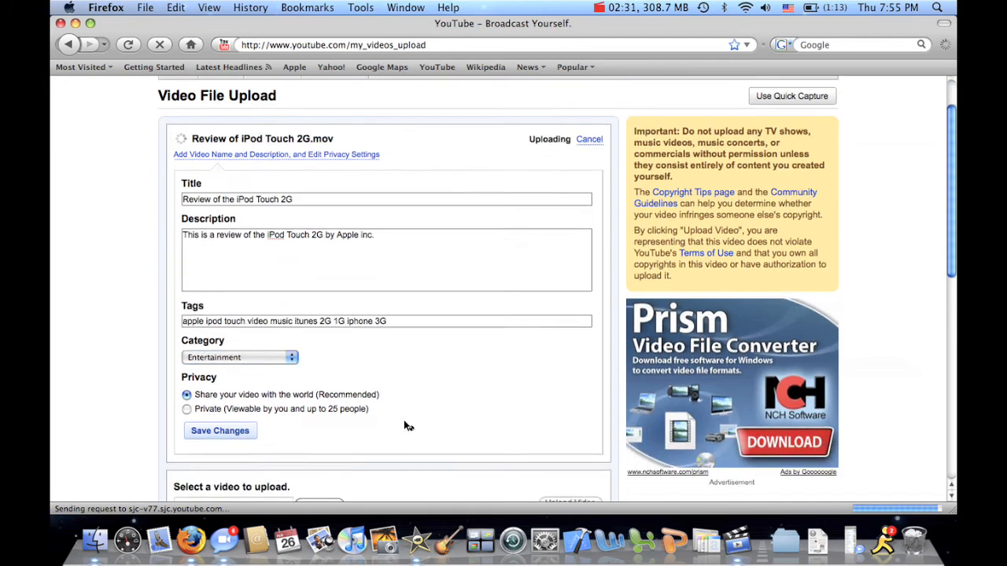
scroll(down, 3)
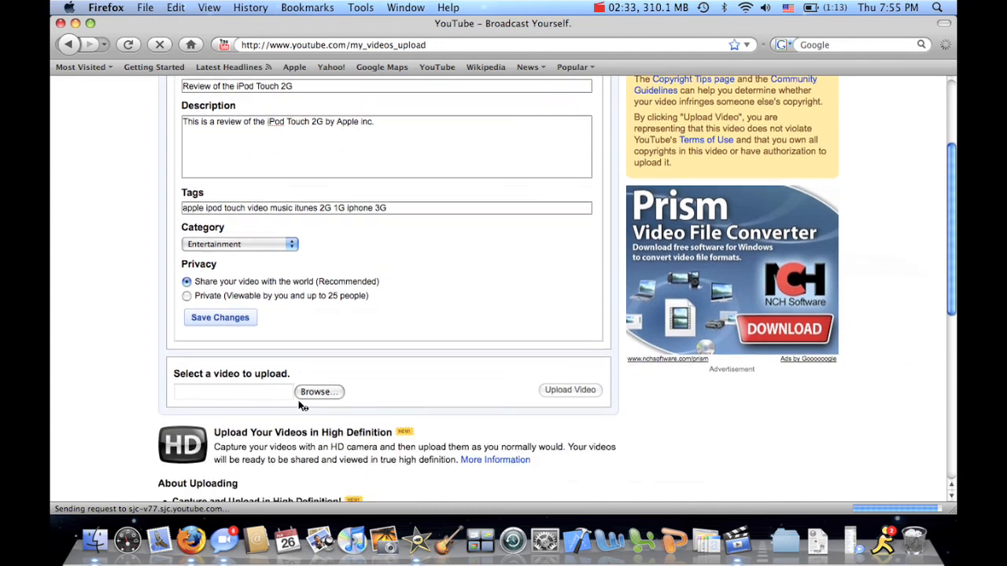
click(221, 318)
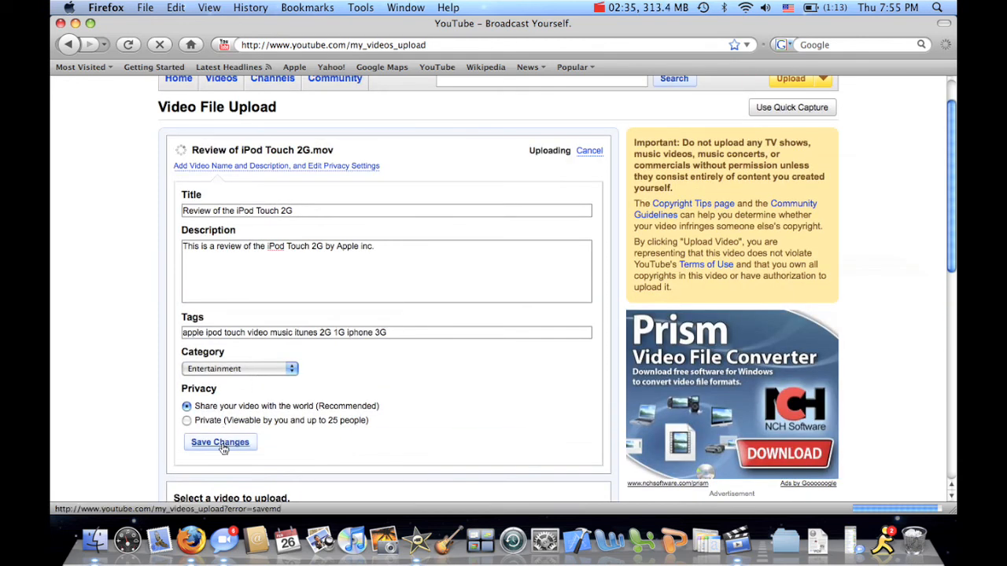
click(220, 442)
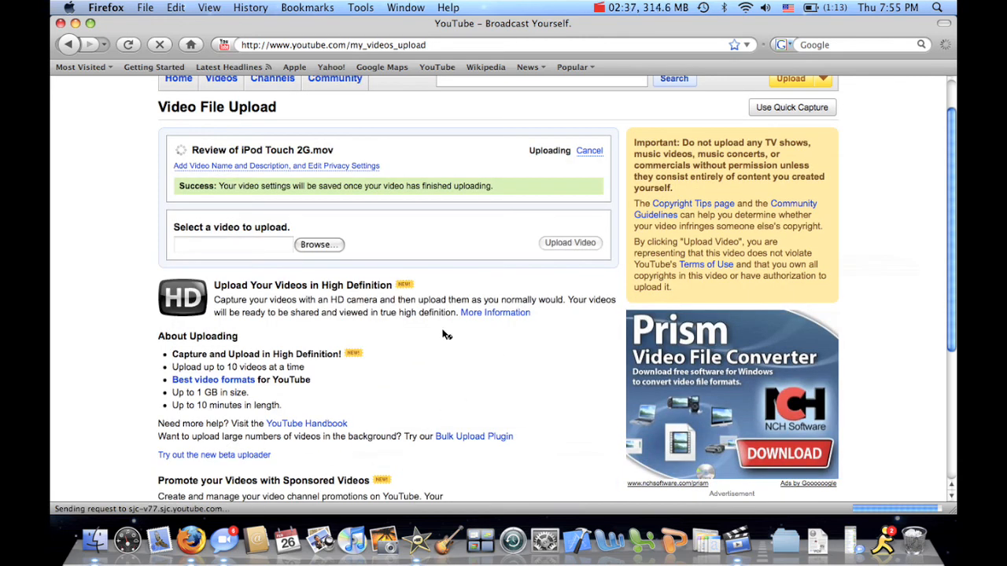
mouse_move(334, 198)
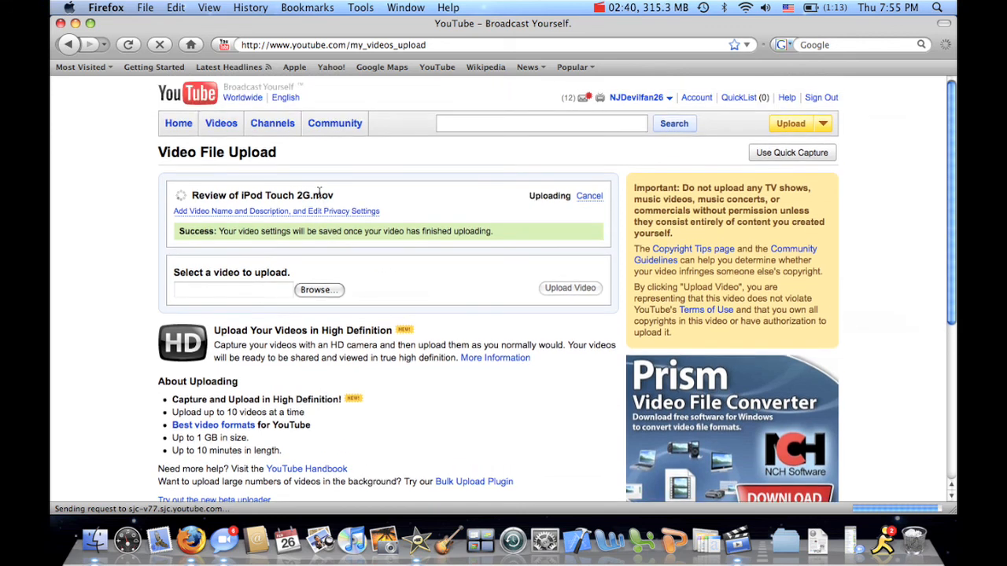
mouse_move(421, 204)
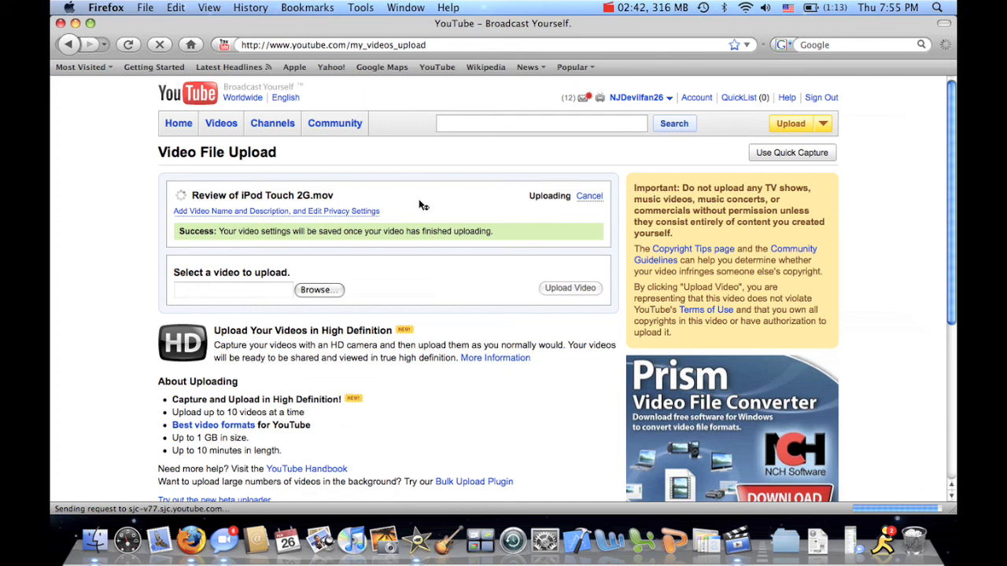